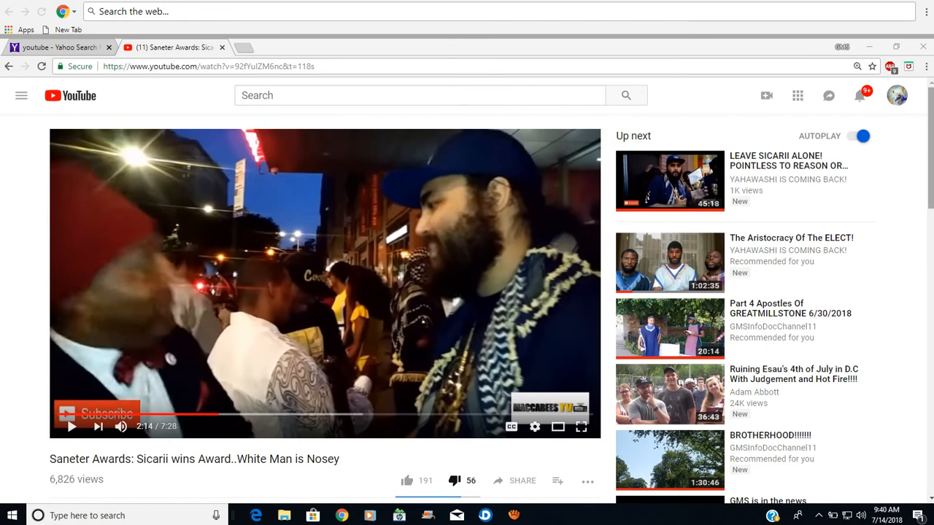
Scroll down through the Saneter Awards video's comments, reading the top comments
{"action": "scroll", "scroll_direction": "down", "scroll_amount": 3}
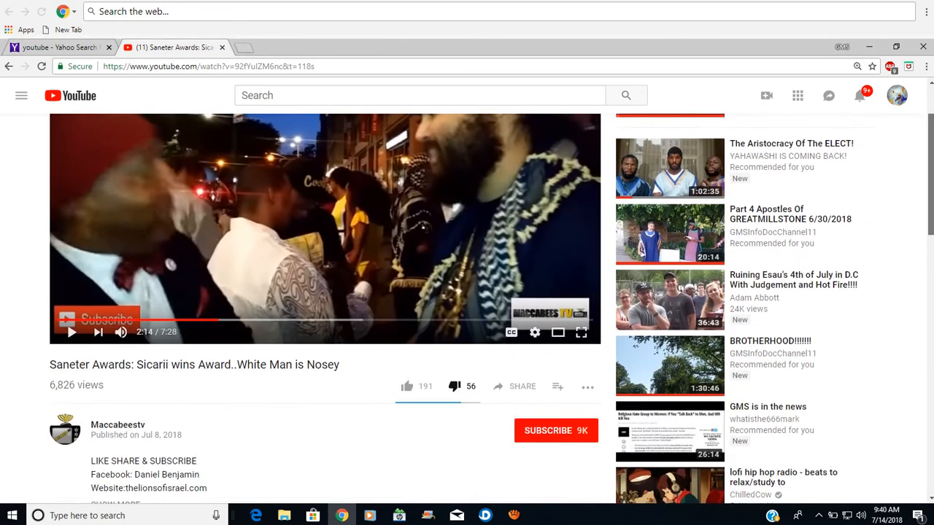
{"action": "scroll", "scroll_direction": "down", "scroll_amount": 3}
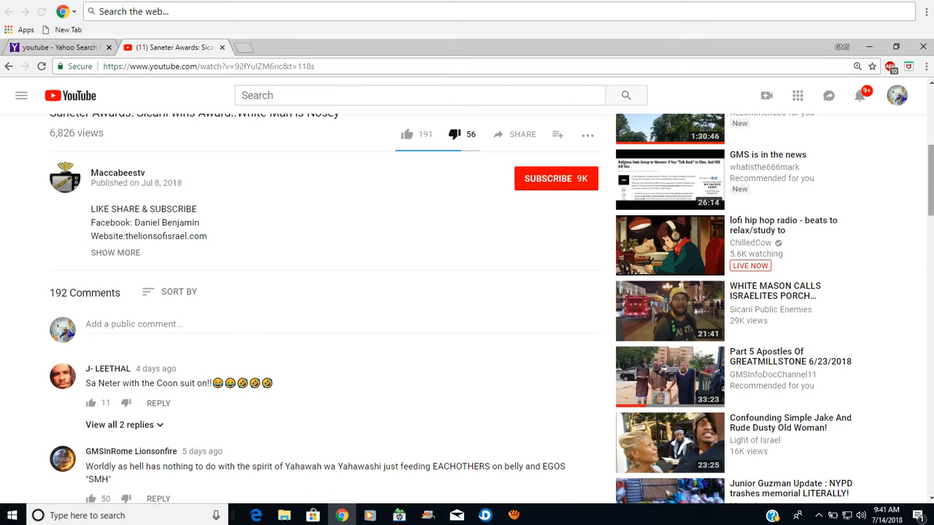
{"action": "scroll", "scroll_direction": "down", "scroll_amount": 3}
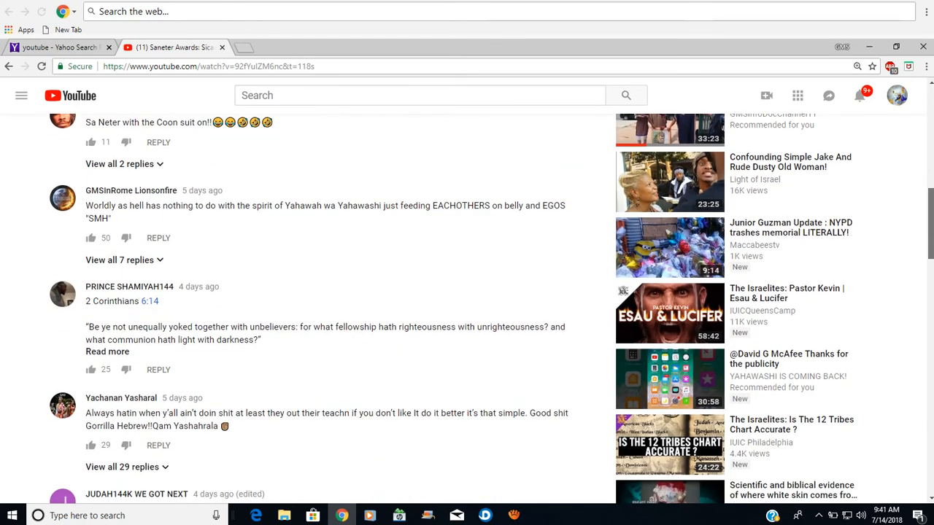
{"action": "scroll", "scroll_direction": "down", "scroll_amount": 3}
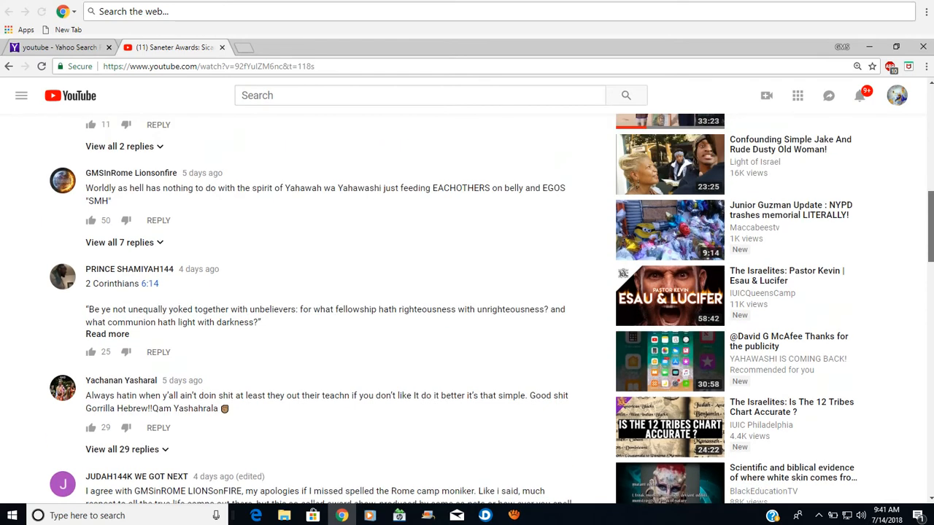
{"action": "scroll", "scroll_direction": "up", "scroll_amount": 3}
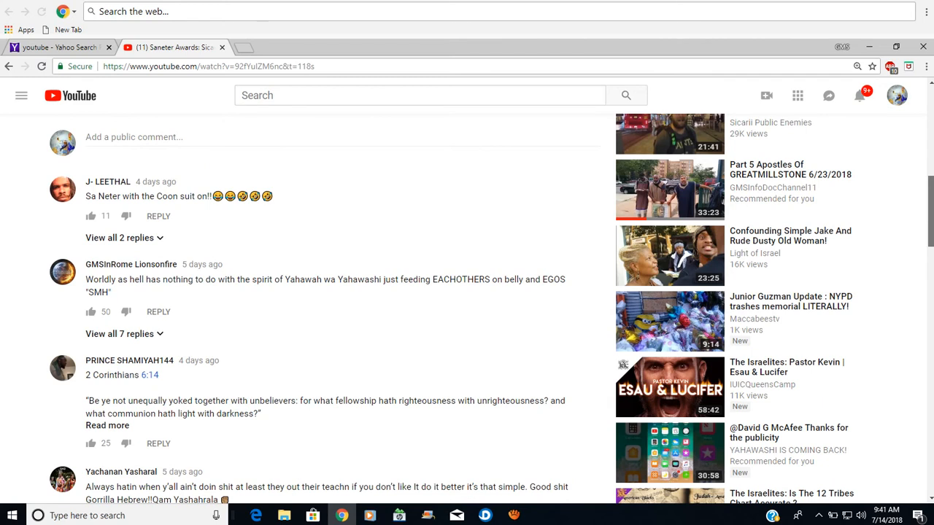
{"action": "scroll", "scroll_direction": "down", "scroll_amount": 3}
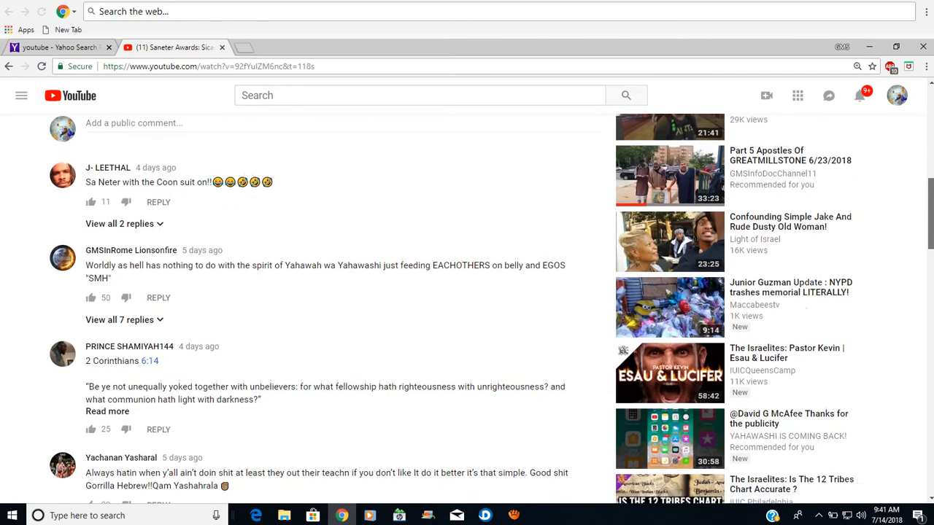
{"action": "scroll", "scroll_direction": "up", "scroll_amount": 3}
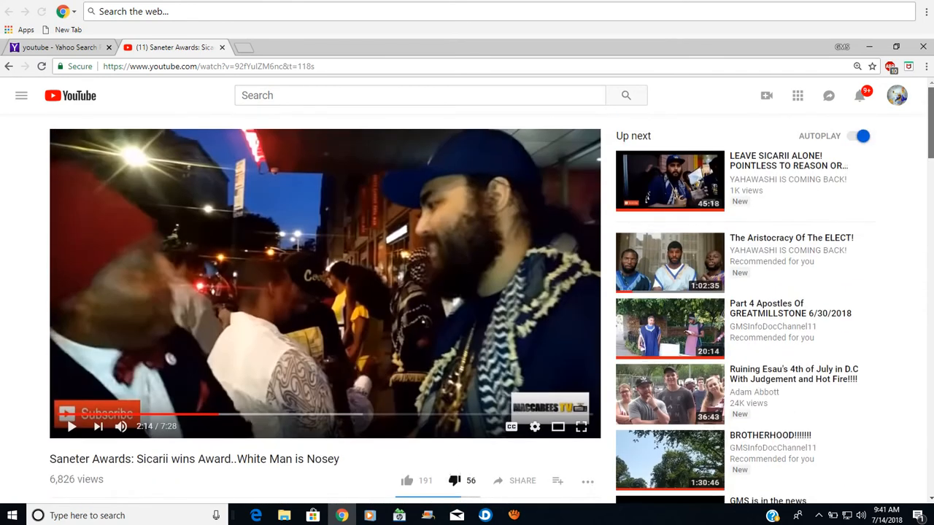
{"action": "scroll", "scroll_direction": "down", "scroll_amount": 3}
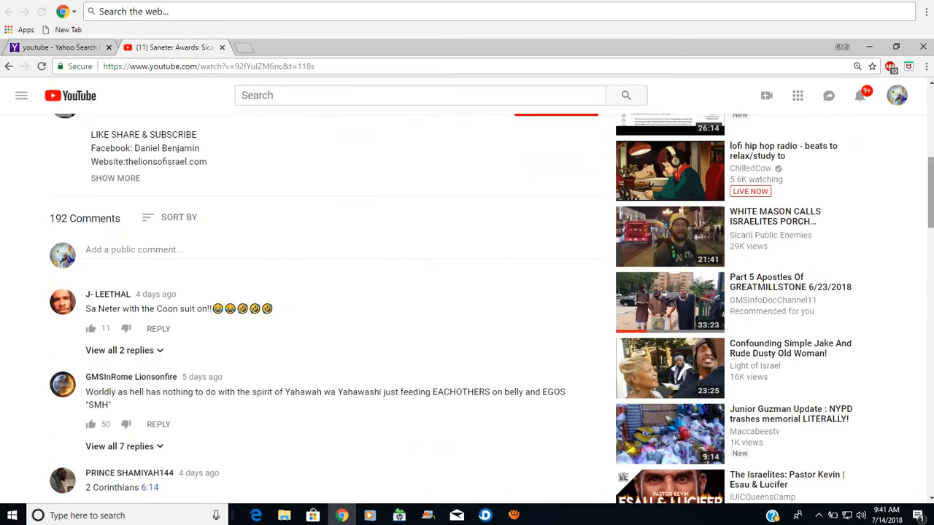
{"action": "scroll", "scroll_direction": "down", "scroll_amount": 3}
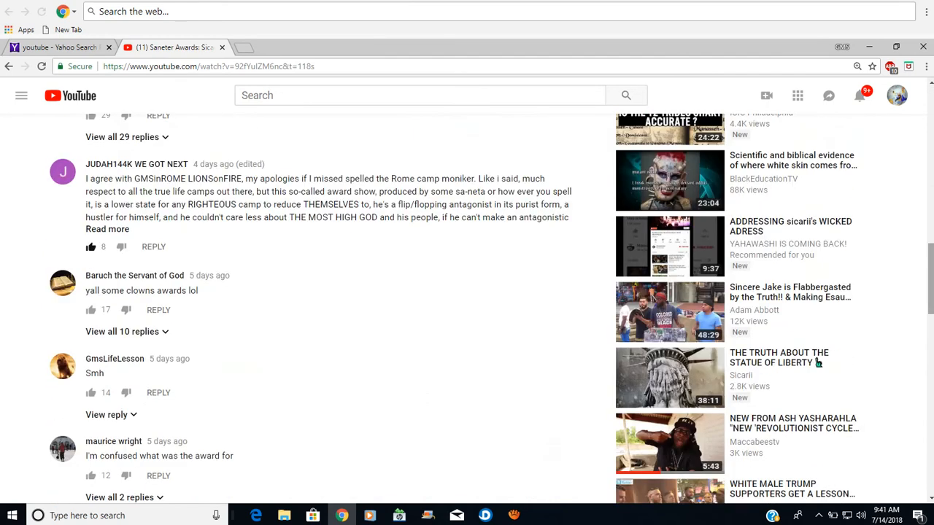
{"action": "scroll", "scroll_direction": "down", "scroll_amount": 3}
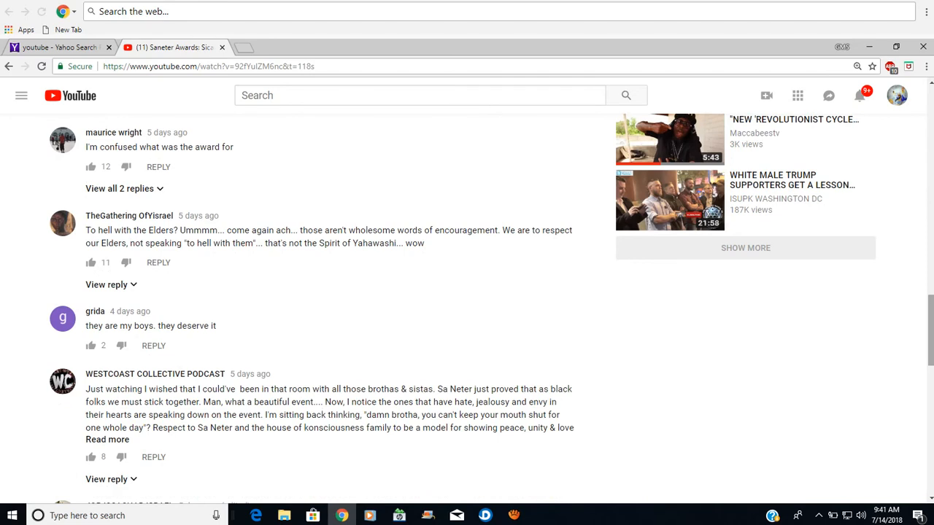
{"action": "scroll", "scroll_direction": "down", "scroll_amount": 3}
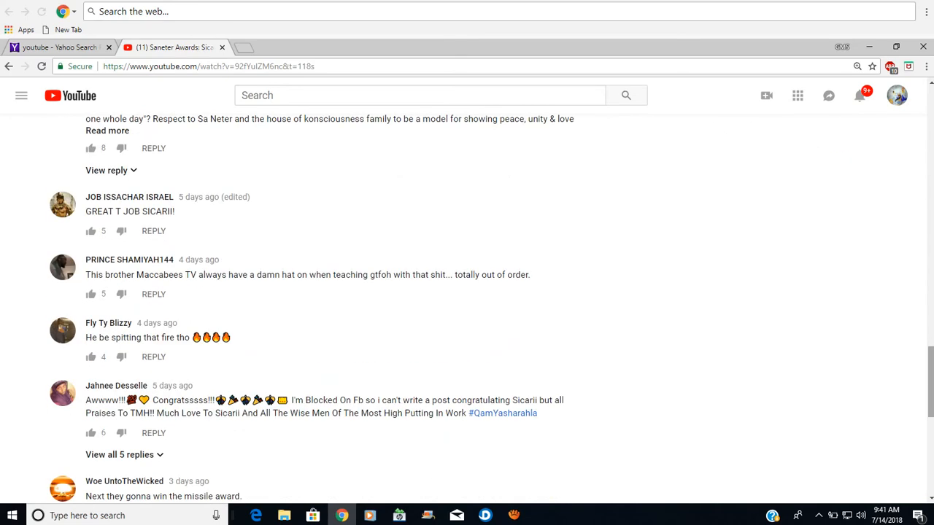
{"action": "scroll", "scroll_direction": "down", "scroll_amount": 3}
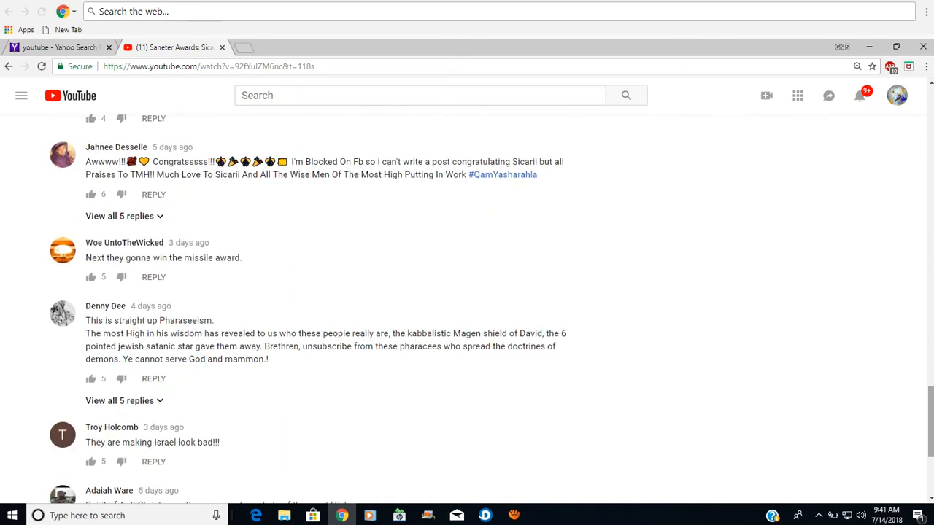
{"action": "scroll", "scroll_direction": "down", "scroll_amount": 3}
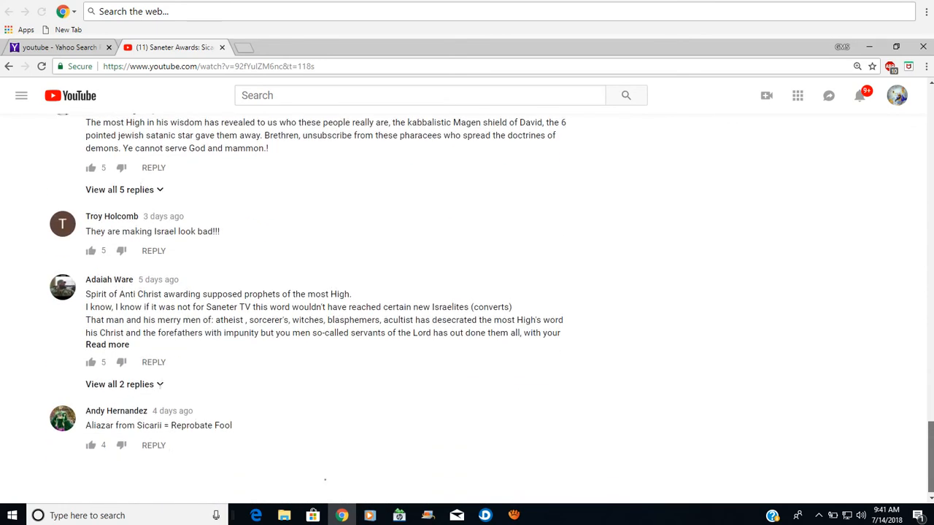
{"action": "scroll", "scroll_direction": "down", "scroll_amount": 3}
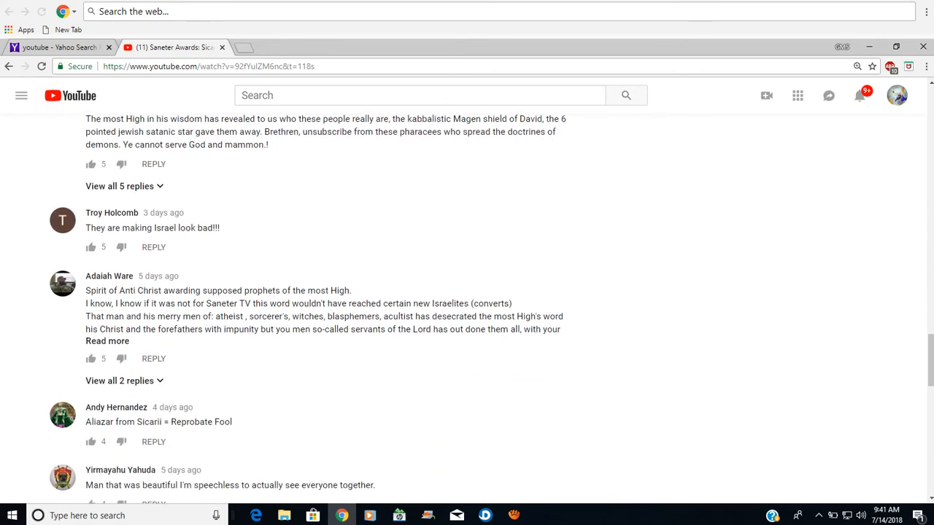
Reach the bottom of the loaded comments, then scroll back up to the earlier ones
{"action": "scroll", "scroll_direction": "down", "scroll_amount": 3}
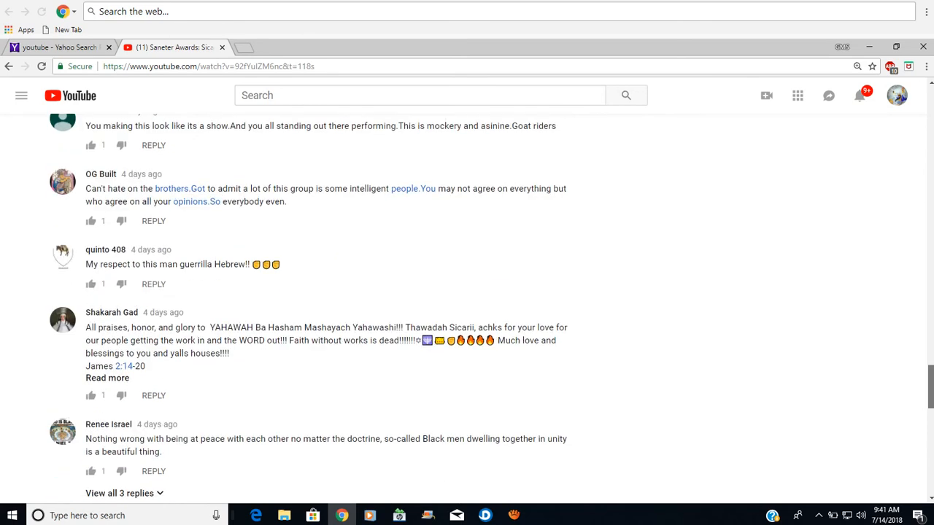
{"action": "scroll", "scroll_direction": "down", "scroll_amount": 3}
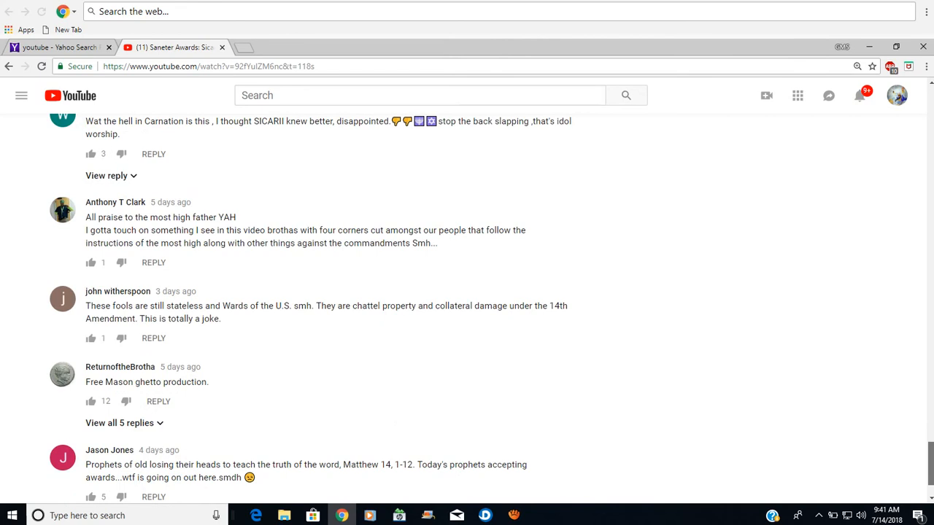
{"action": "scroll", "scroll_direction": "down", "scroll_amount": 3}
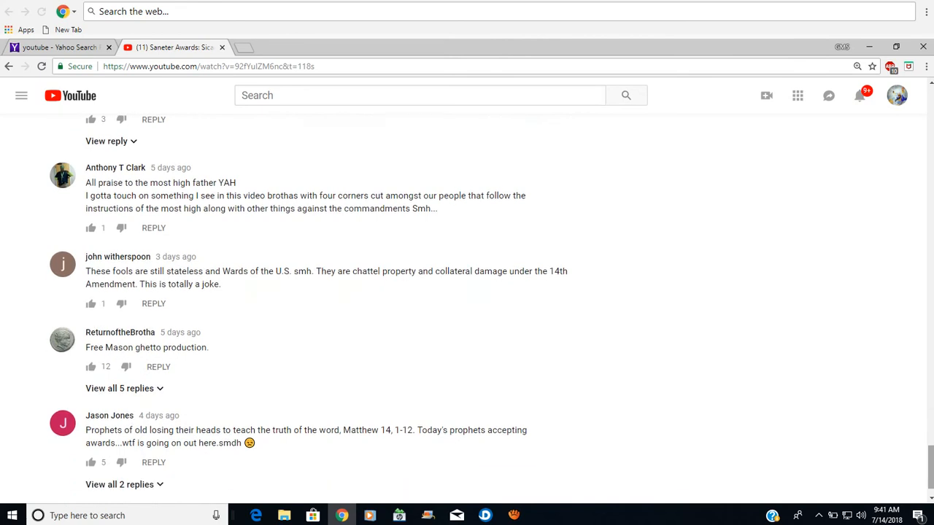
{"action": "scroll", "scroll_direction": "up", "scroll_amount": 3}
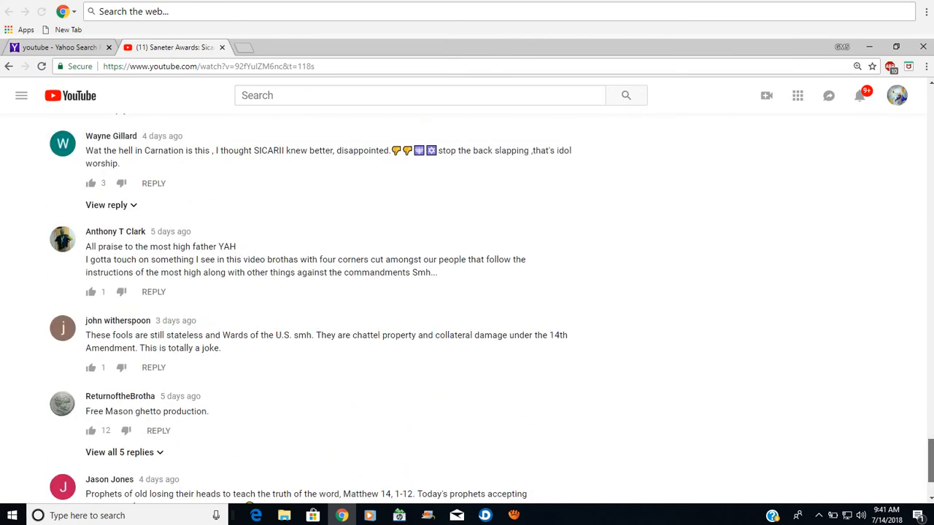
{"action": "scroll", "scroll_direction": "down", "scroll_amount": 3}
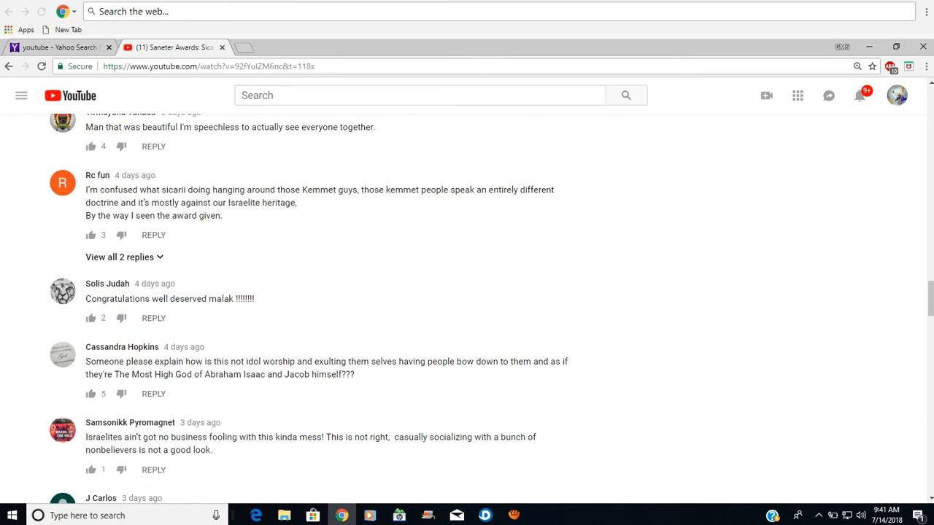
{"action": "scroll", "scroll_direction": "down", "scroll_amount": 3}
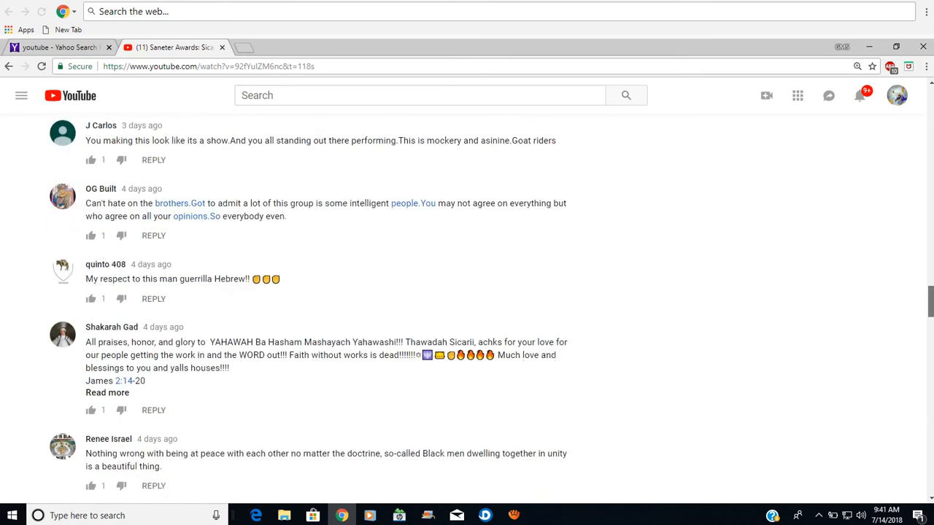
{"action": "scroll", "scroll_direction": "up", "scroll_amount": 3}
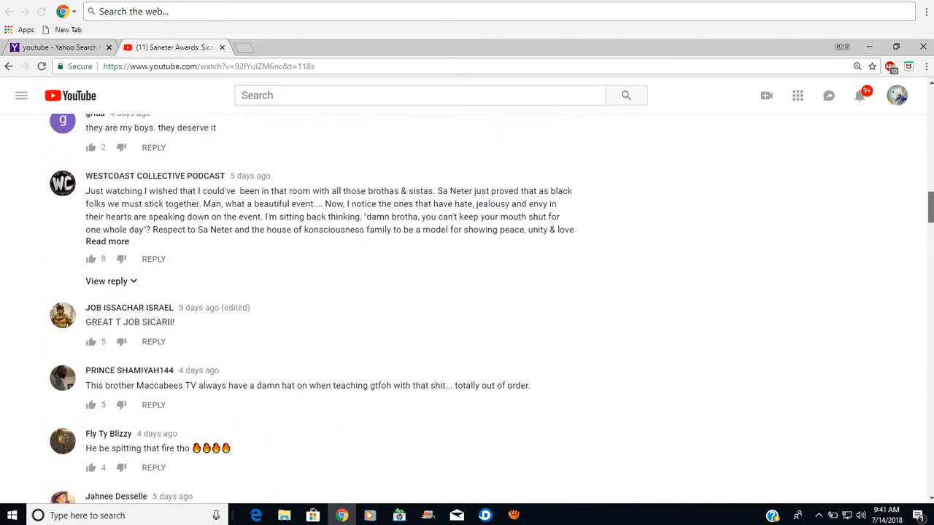
{"action": "scroll", "scroll_direction": "up", "scroll_amount": 3}
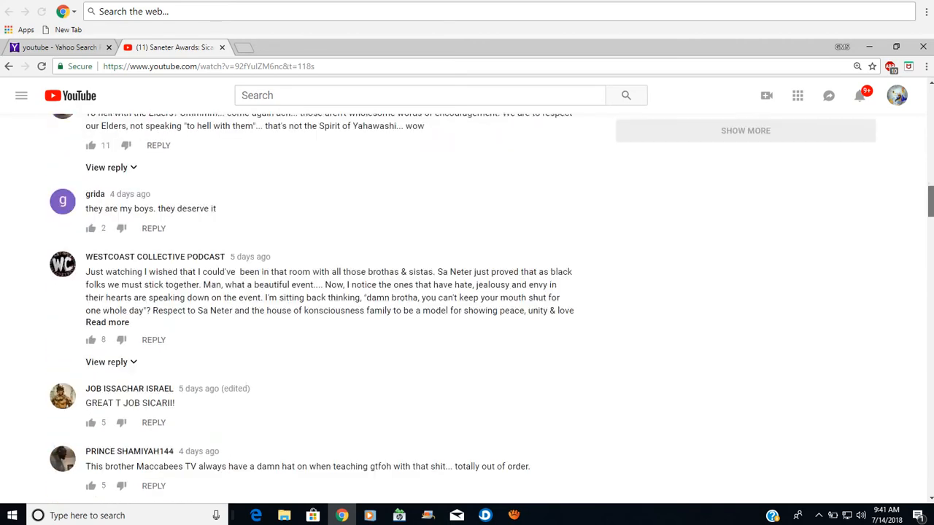
{"action": "scroll", "scroll_direction": "up", "scroll_amount": 3}
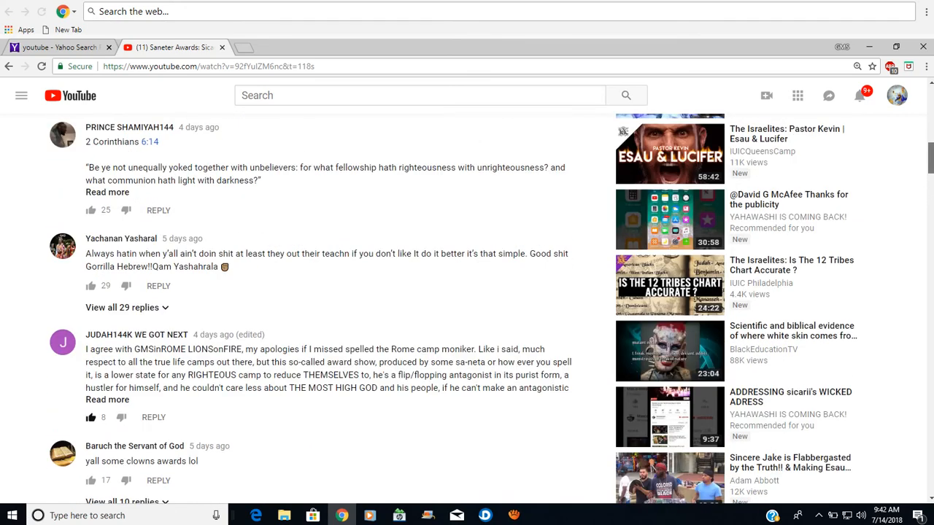
{"action": "scroll", "scroll_direction": "up", "scroll_amount": 3}
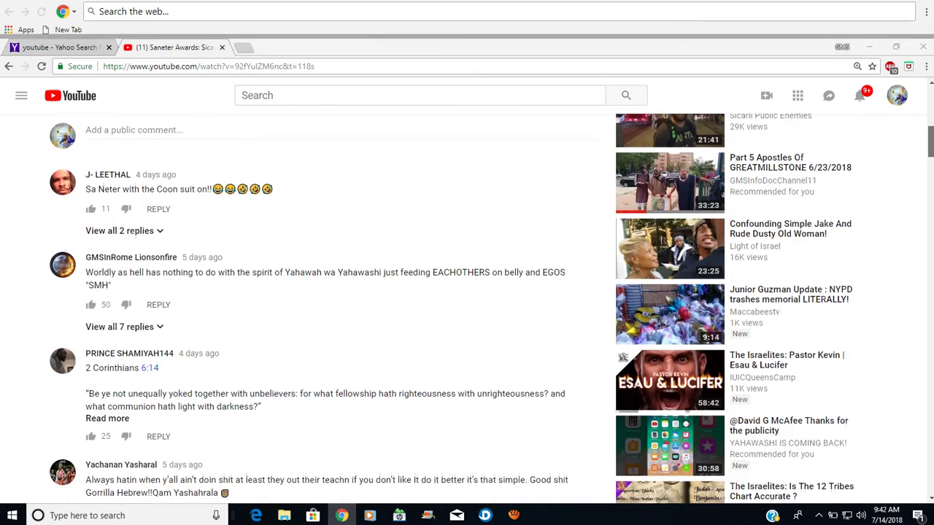
{"action": "scroll", "scroll_direction": "down", "scroll_amount": 3}
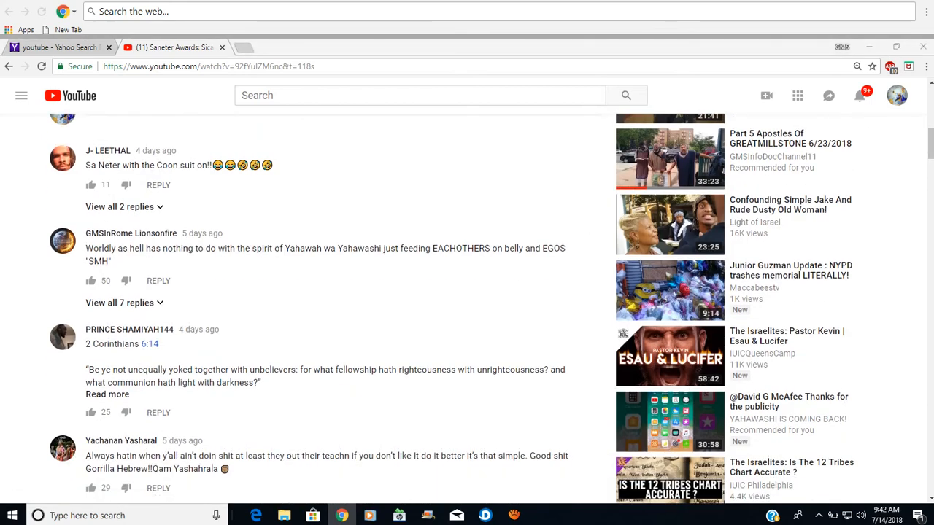
{"action": "left_click", "coordinate": [119, 207]}
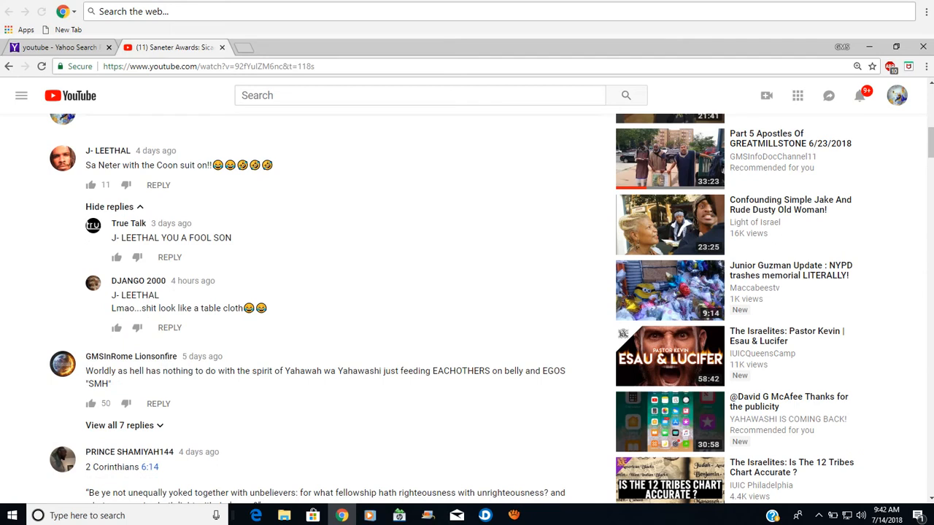
{"action": "left_click", "coordinate": [109, 207]}
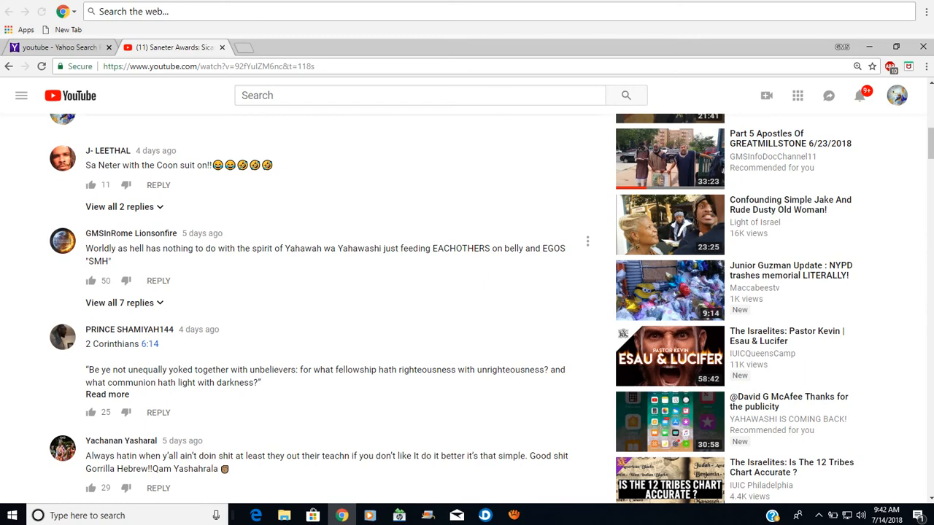
{"action": "mouse_move", "coordinate": [587, 337]}
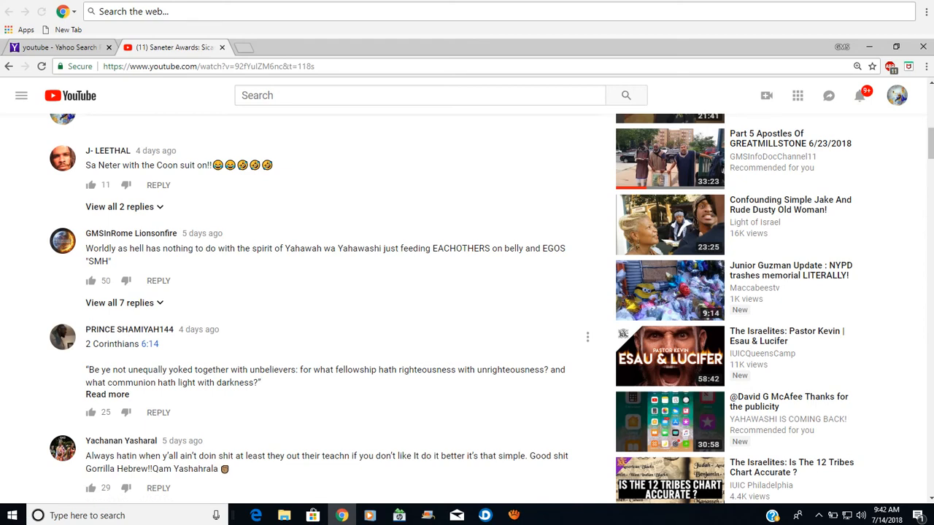
Scroll down the comments to the long comment criticizing the award show
{"action": "scroll", "scroll_direction": "down", "scroll_amount": 3}
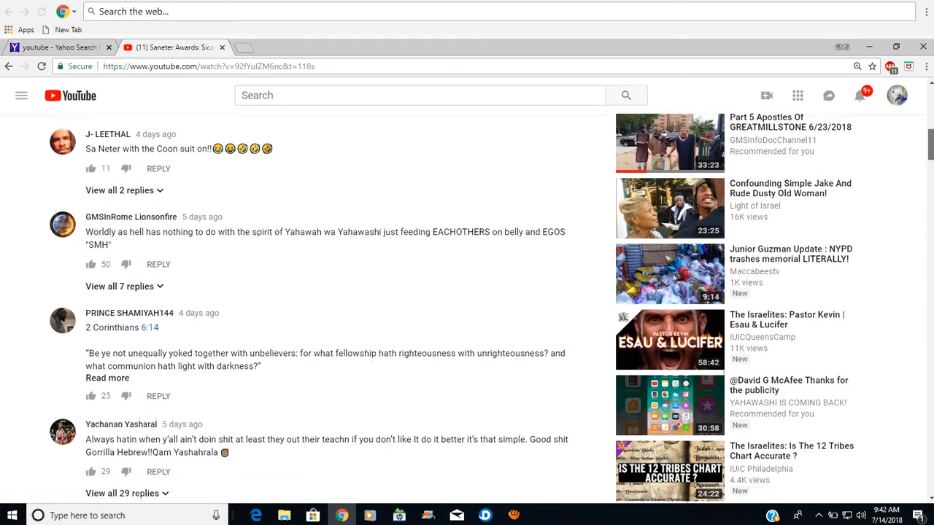
{"action": "scroll", "scroll_direction": "down", "scroll_amount": 3}
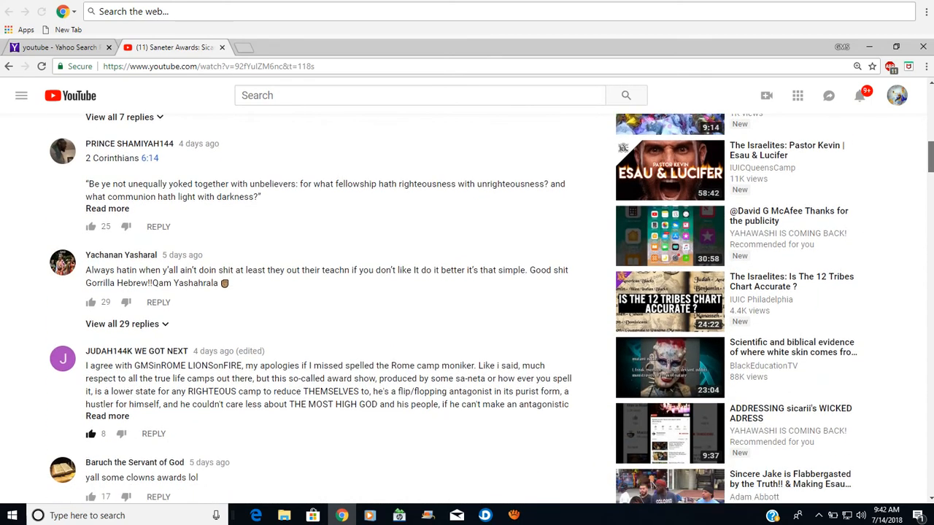
{"action": "scroll", "scroll_direction": "down", "scroll_amount": 3}
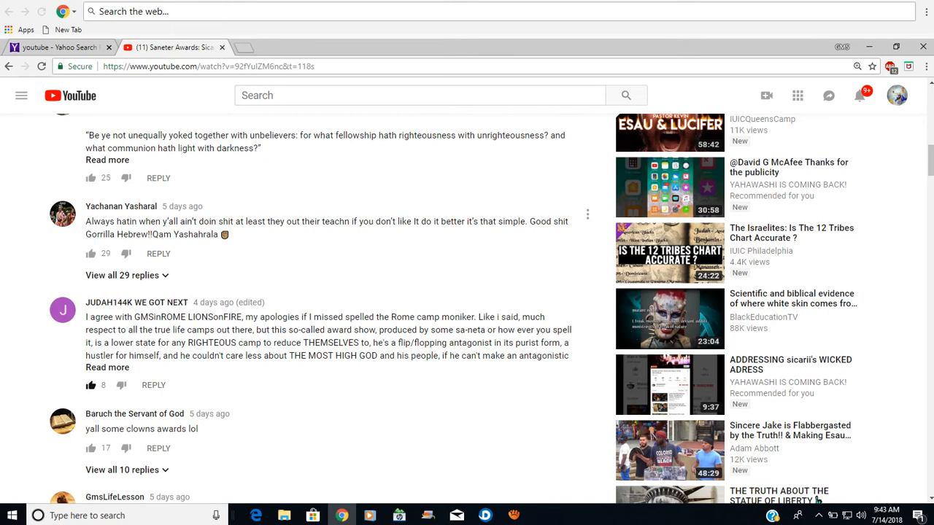
{"action": "mouse_move", "coordinate": [587, 310]}
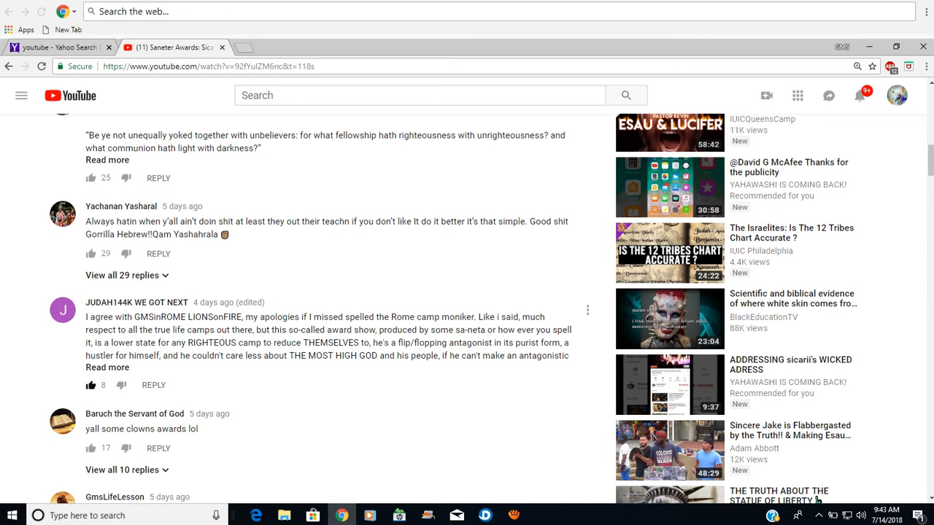
Expand the long award-show criticism comment via 'Read more' and continue below it
{"action": "left_click", "coordinate": [108, 368]}
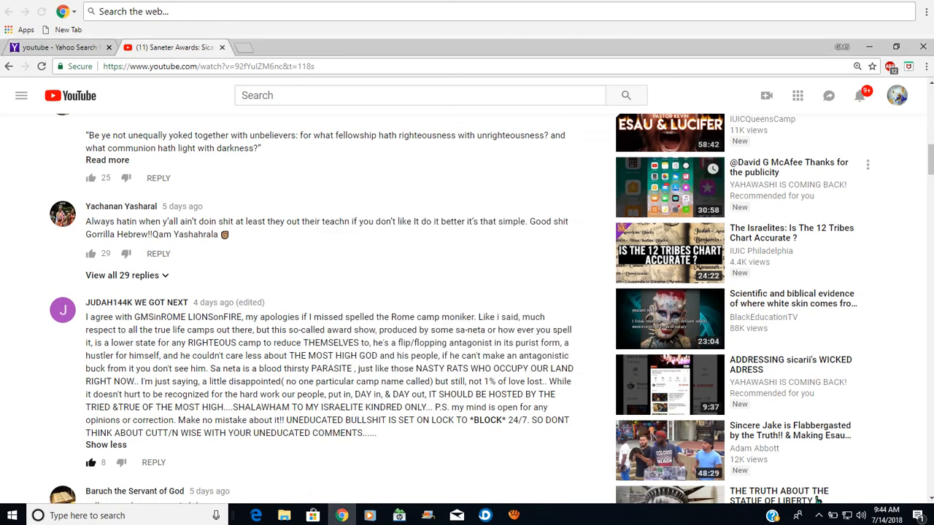
{"action": "scroll", "scroll_direction": "down", "scroll_amount": 3}
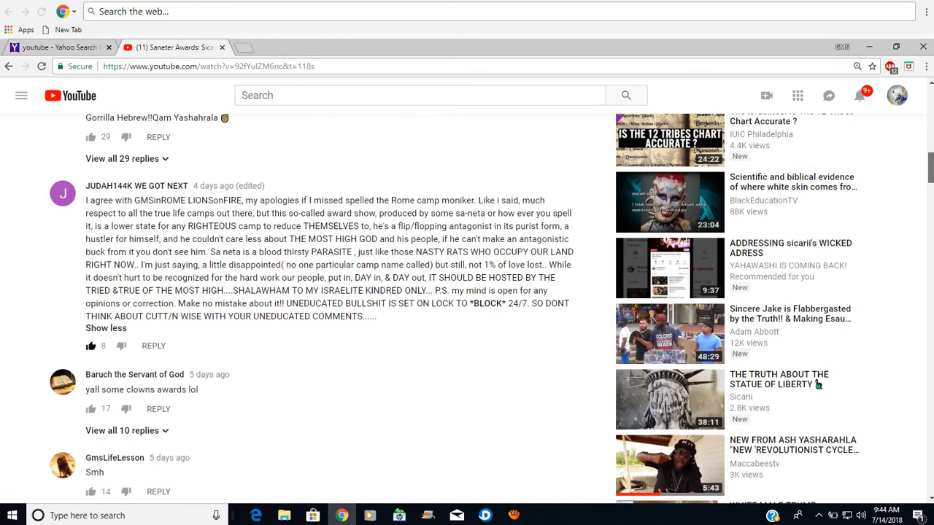
Scroll down past the 'missile award' joke and praise comments to the Pharaseeism comment
{"action": "scroll", "scroll_direction": "down", "scroll_amount": 3}
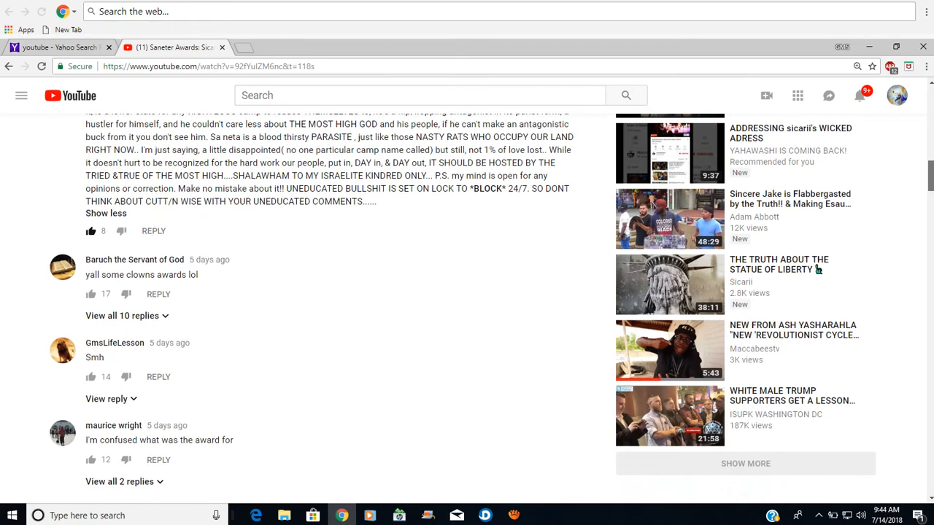
{"action": "scroll", "scroll_direction": "down", "scroll_amount": 3}
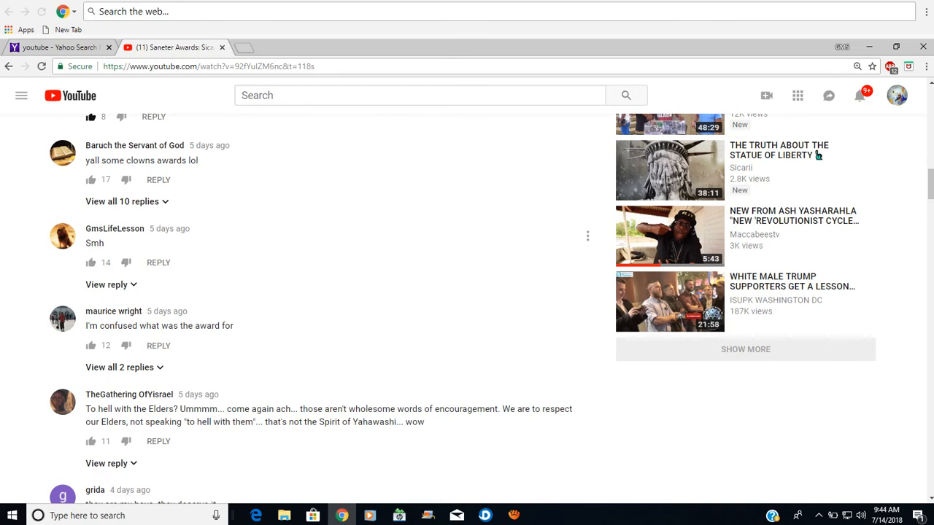
{"action": "mouse_move", "coordinate": [668, 169]}
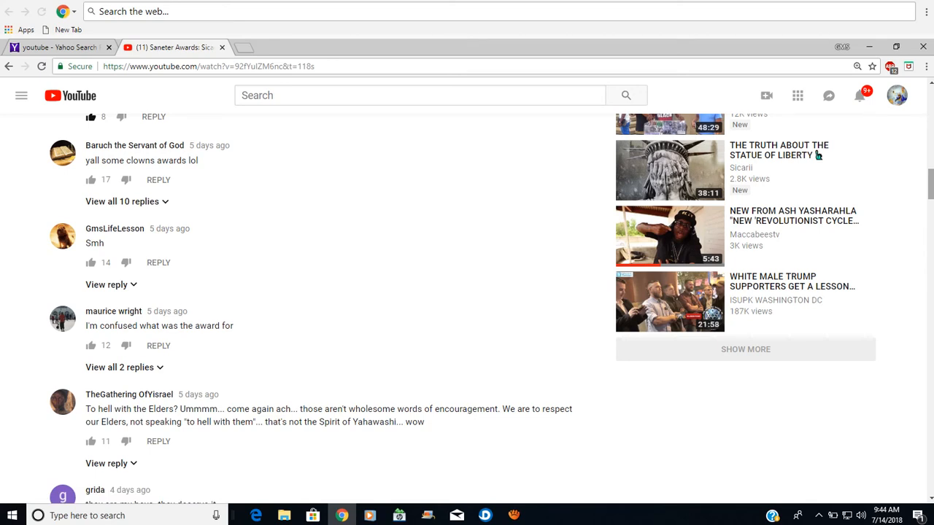
{"action": "scroll", "scroll_direction": "down", "scroll_amount": 3}
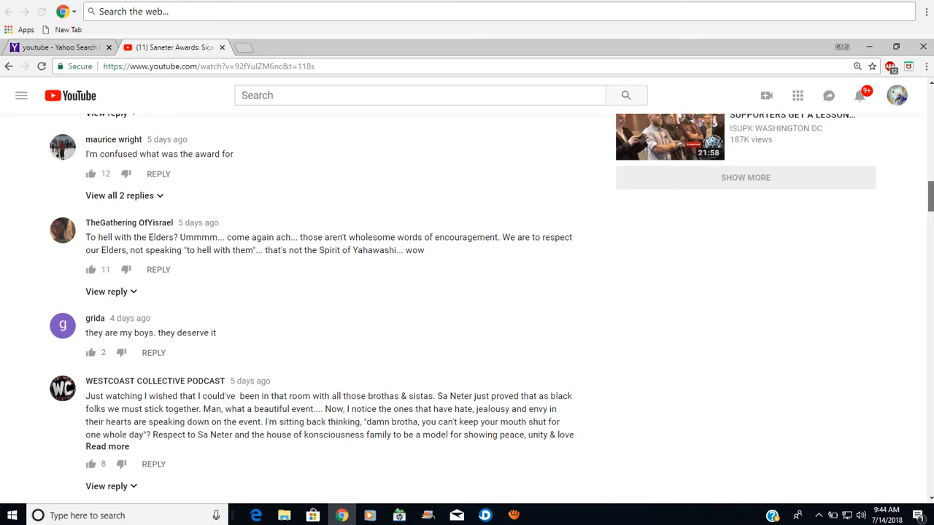
{"action": "scroll", "scroll_direction": "down", "scroll_amount": 3}
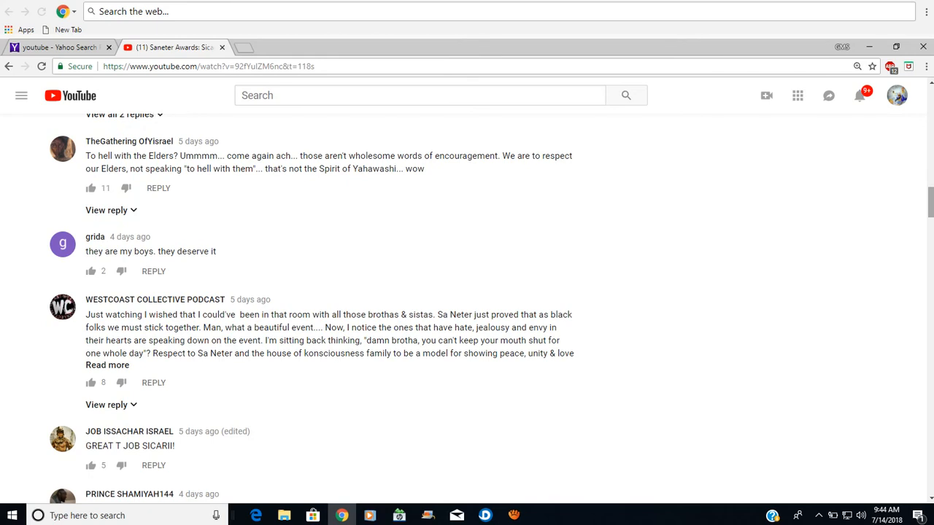
{"action": "scroll", "scroll_direction": "down", "scroll_amount": 3}
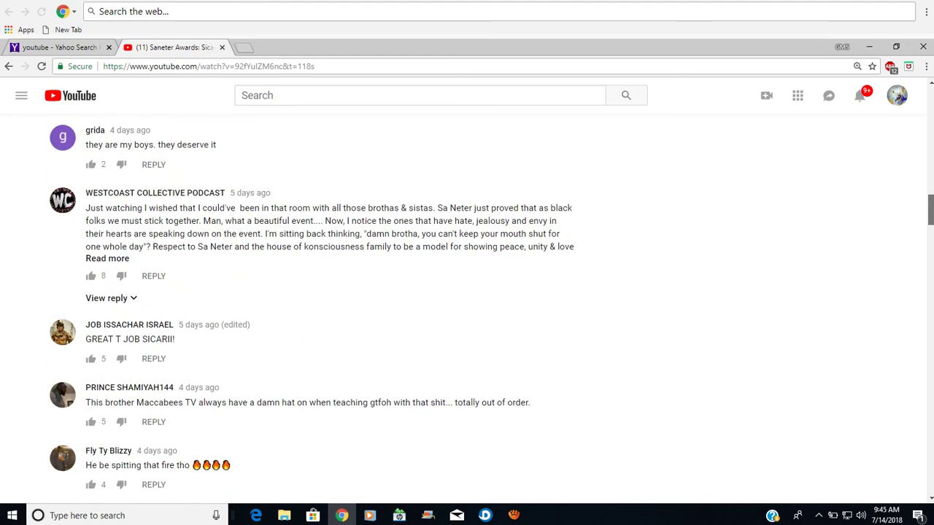
{"action": "scroll", "scroll_direction": "down", "scroll_amount": 3}
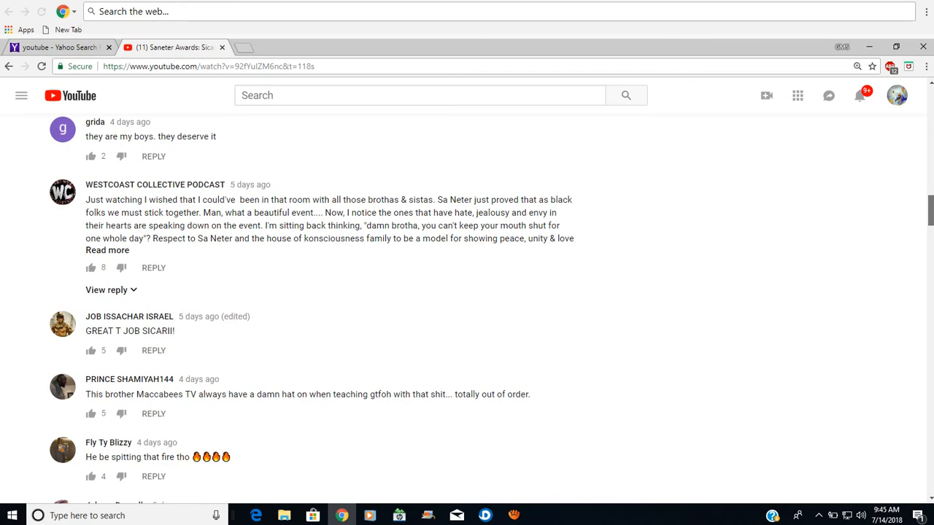
{"action": "scroll", "scroll_direction": "down", "scroll_amount": 3}
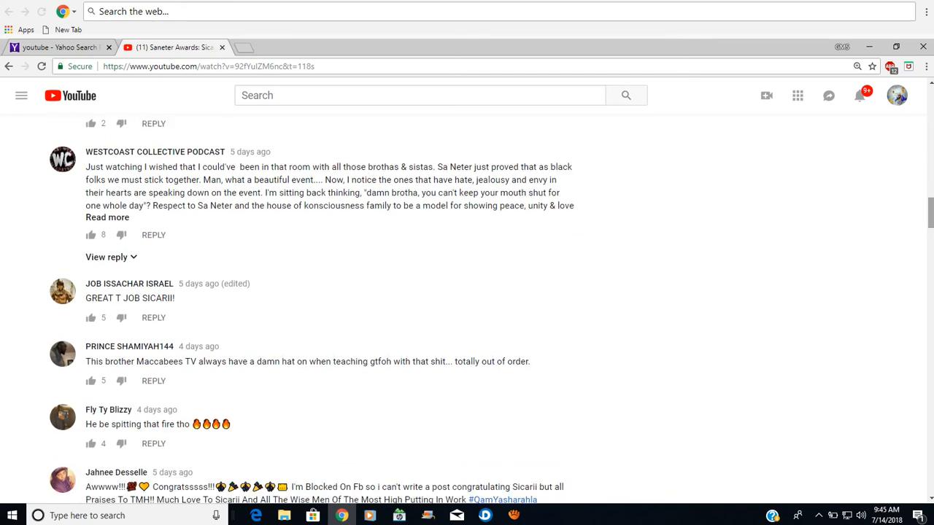
{"action": "mouse_move", "coordinate": [587, 159]}
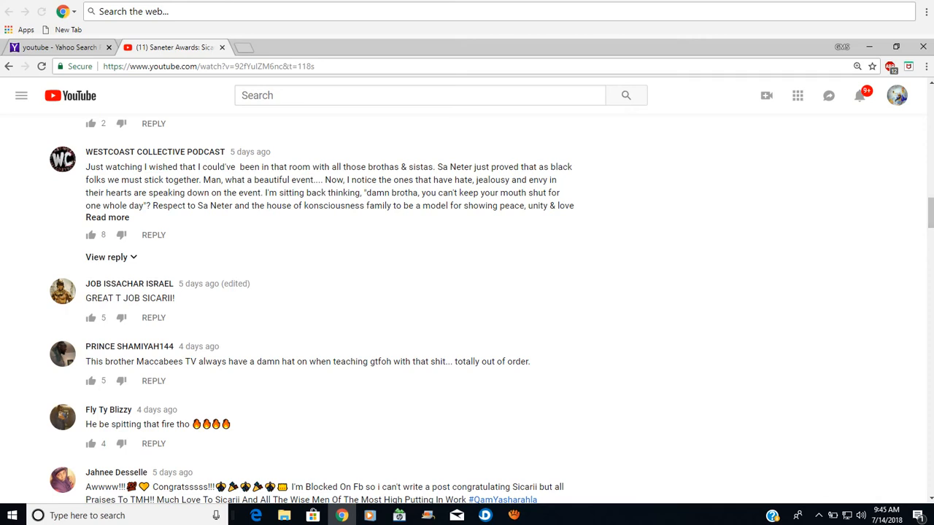
{"action": "scroll", "scroll_direction": "down", "scroll_amount": 3}
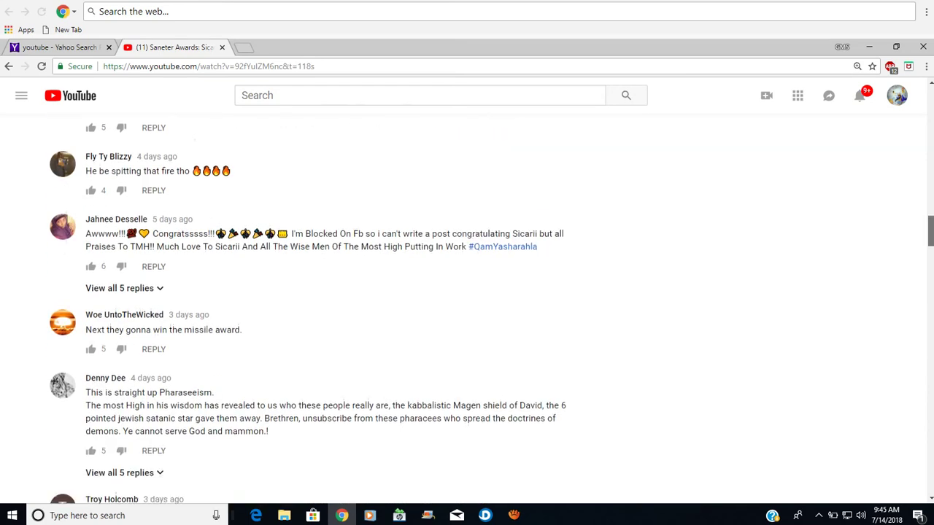
Move the comments to the end of the expanded award-show comment and replies beneath it
{"action": "scroll", "scroll_direction": "down", "scroll_amount": 3}
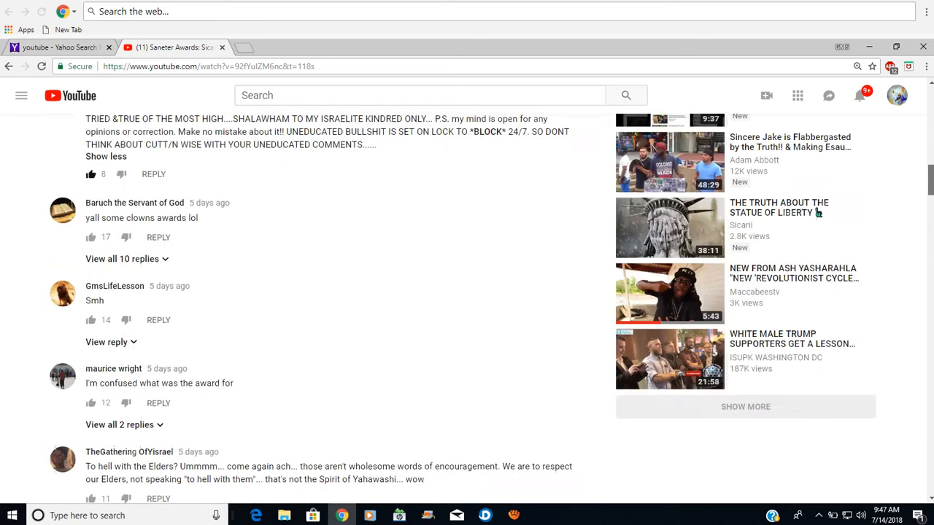
{"action": "scroll", "scroll_direction": "up", "scroll_amount": 3}
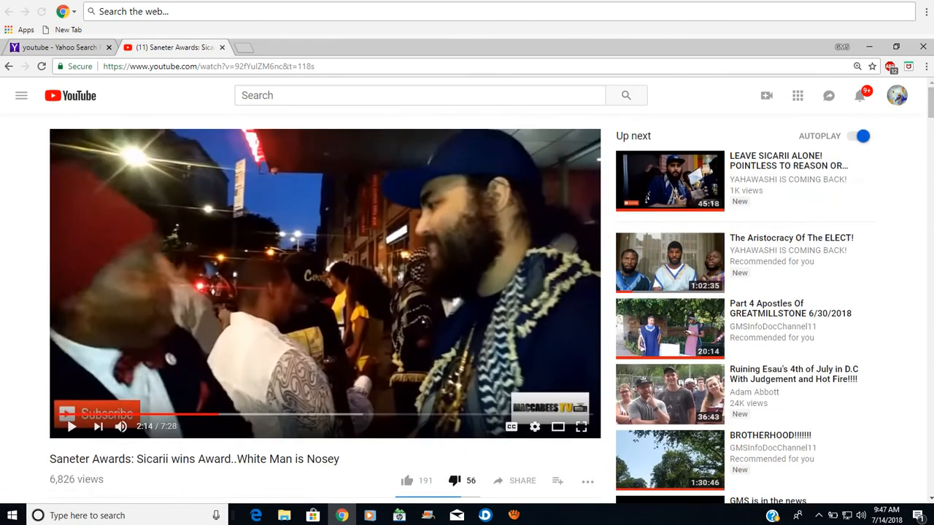
{"action": "left_click", "coordinate": [72, 426]}
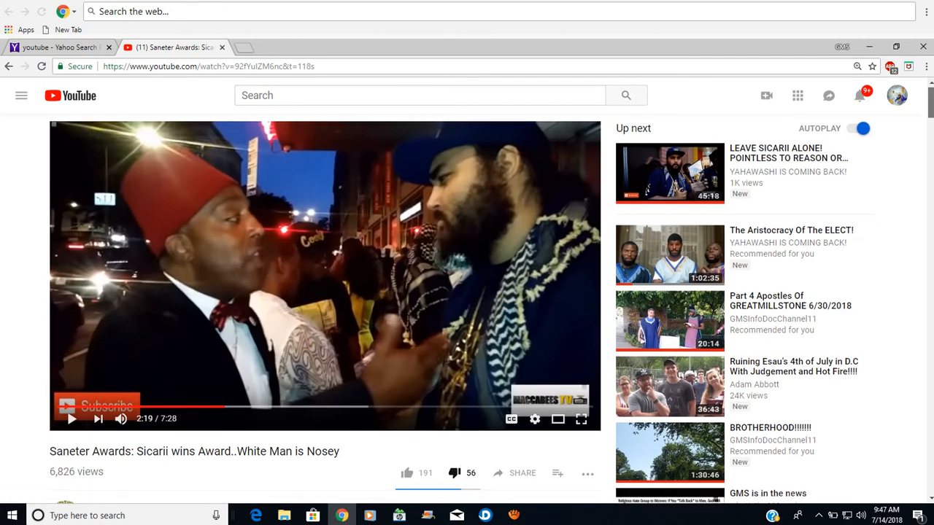
{"action": "scroll", "scroll_direction": "down", "scroll_amount": 3}
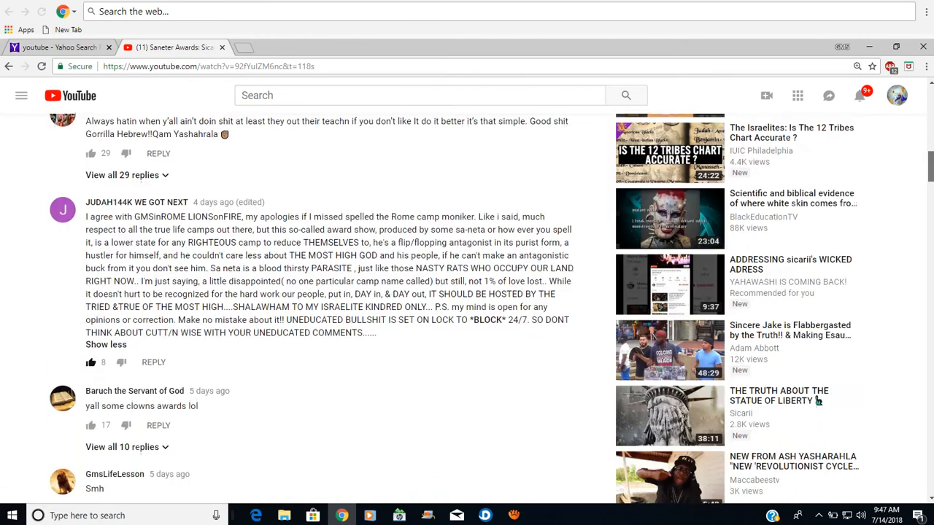
Scroll down to the expanded award-show criticism and the 'clowns awards' comment below it
{"action": "scroll", "scroll_direction": "down", "scroll_amount": 3}
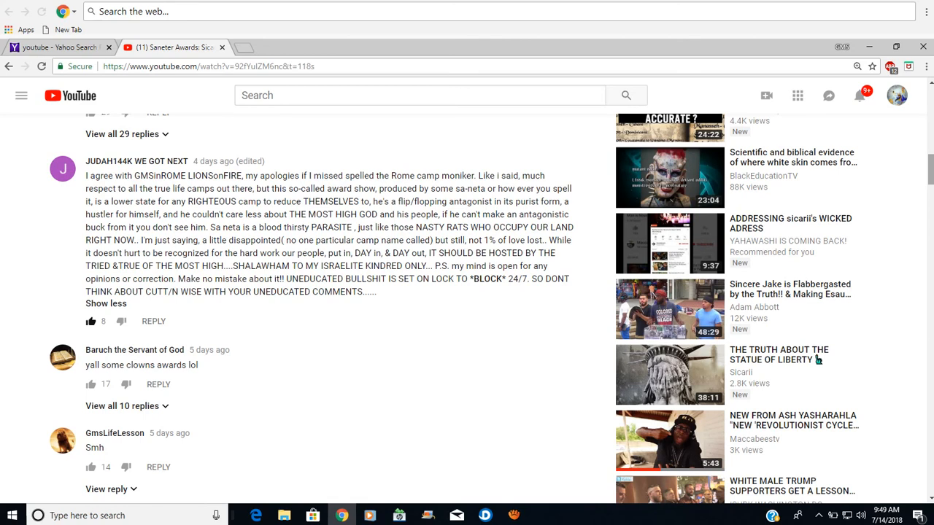
Scroll down past the missile-award joke to the Pharaseeism comment and those following it
{"action": "scroll", "scroll_direction": "down", "scroll_amount": 3}
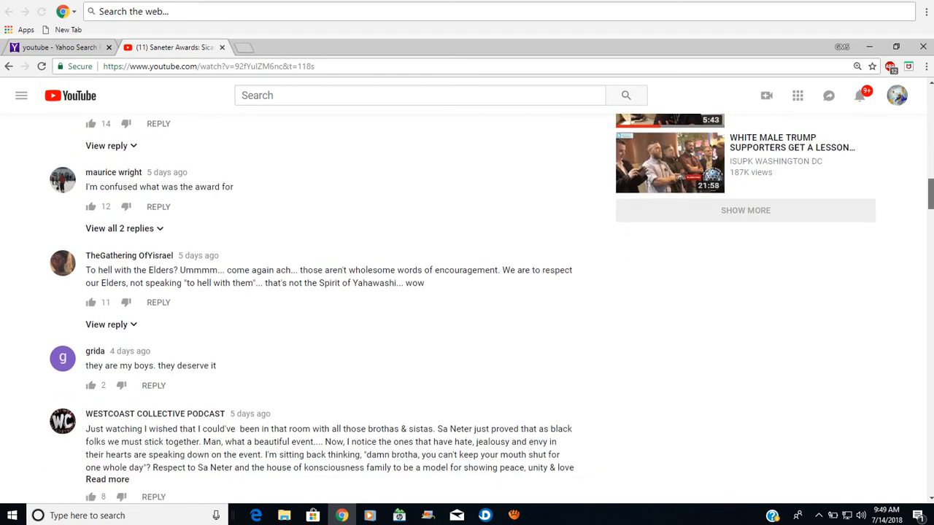
{"action": "scroll", "scroll_direction": "down", "scroll_amount": 3}
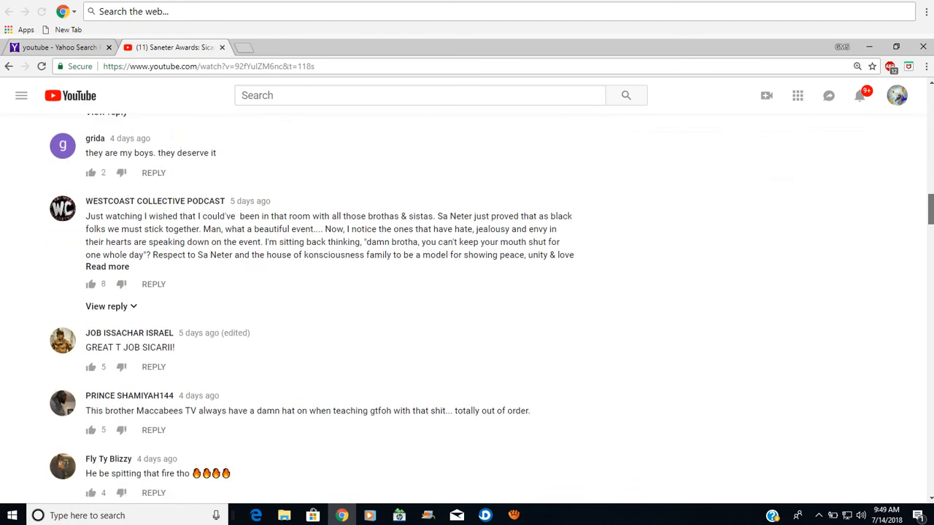
{"action": "scroll", "scroll_direction": "down", "scroll_amount": 3}
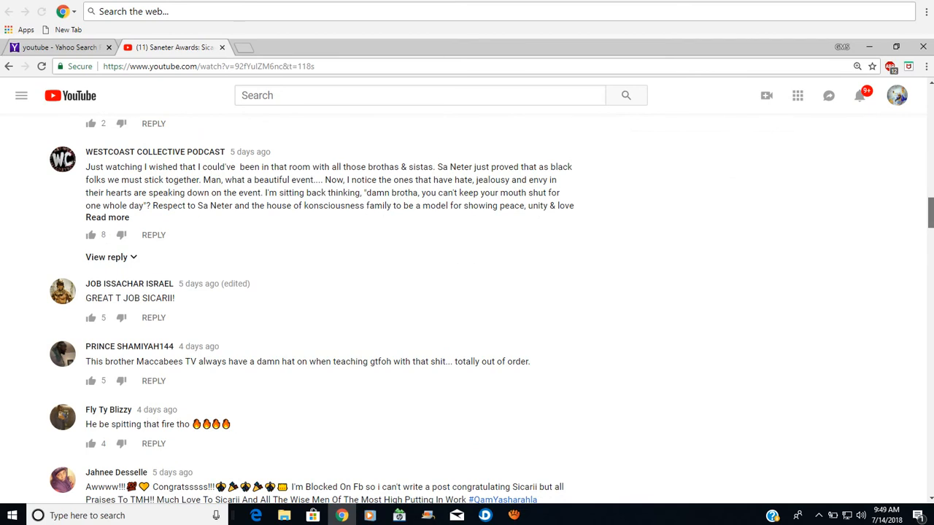
{"action": "scroll", "scroll_direction": "down", "scroll_amount": 3}
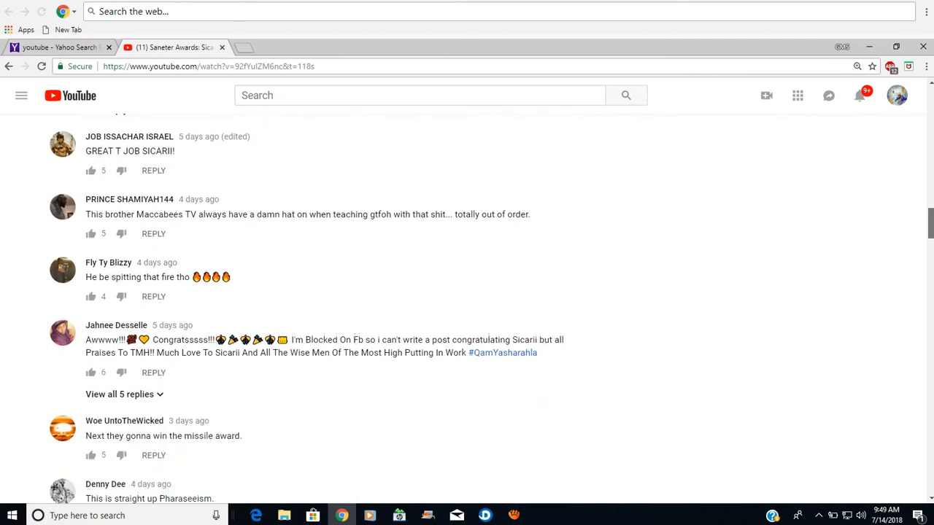
{"action": "scroll", "scroll_direction": "down", "scroll_amount": 3}
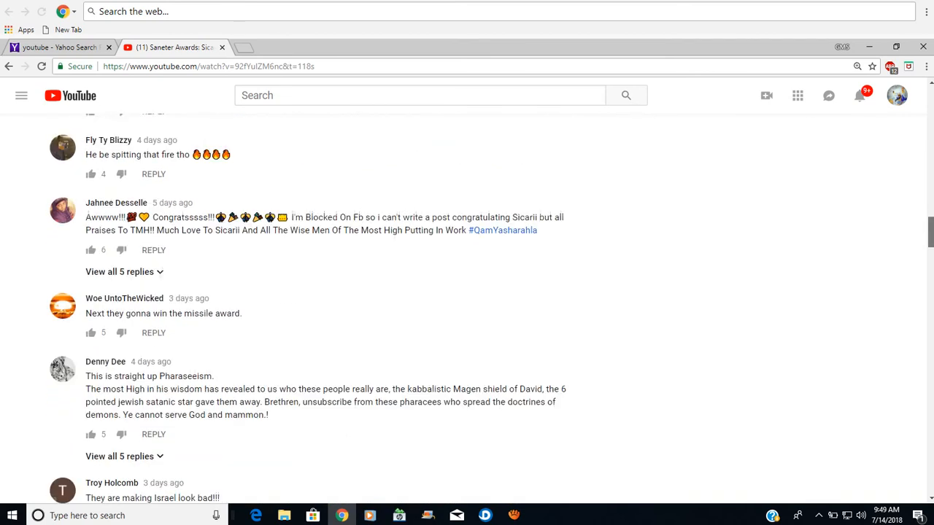
{"action": "scroll", "scroll_direction": "down", "scroll_amount": 3}
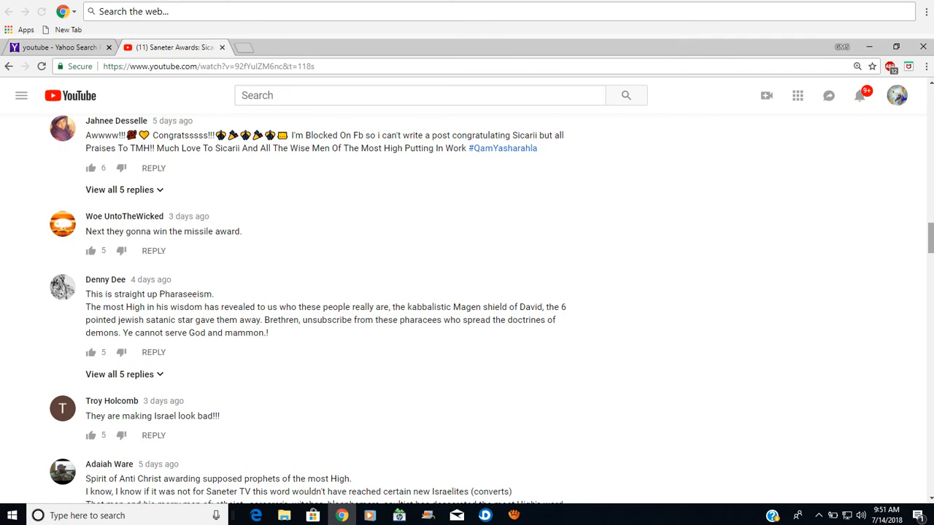
Scroll down past the Anti-Christ criticism to the Kemmet question and idol-worship comment
{"action": "scroll", "scroll_direction": "down", "scroll_amount": 3}
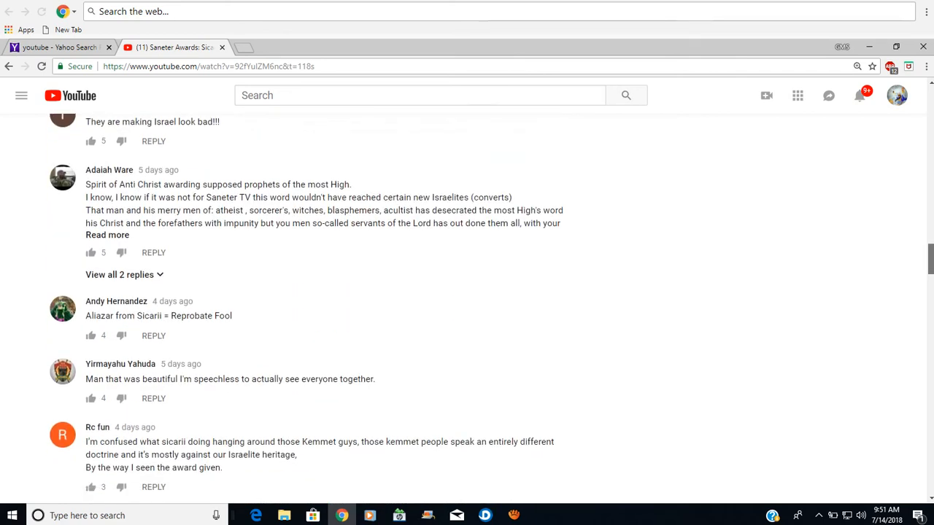
{"action": "scroll", "scroll_direction": "down", "scroll_amount": 3}
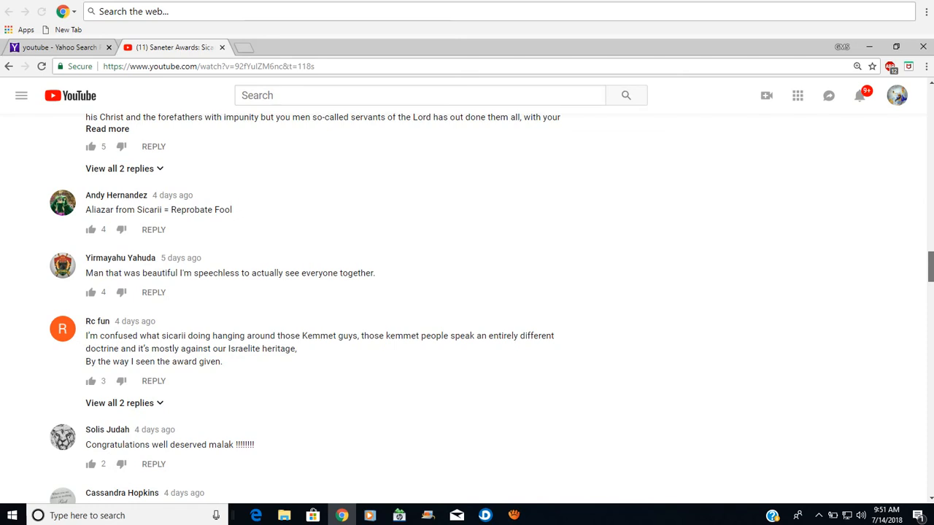
{"action": "scroll", "scroll_direction": "down", "scroll_amount": 3}
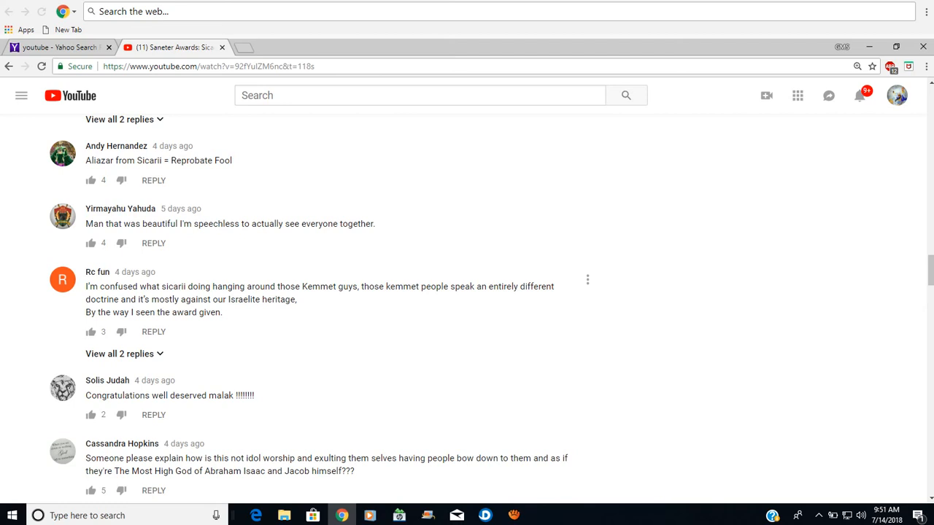
{"action": "mouse_move", "coordinate": [586, 388]}
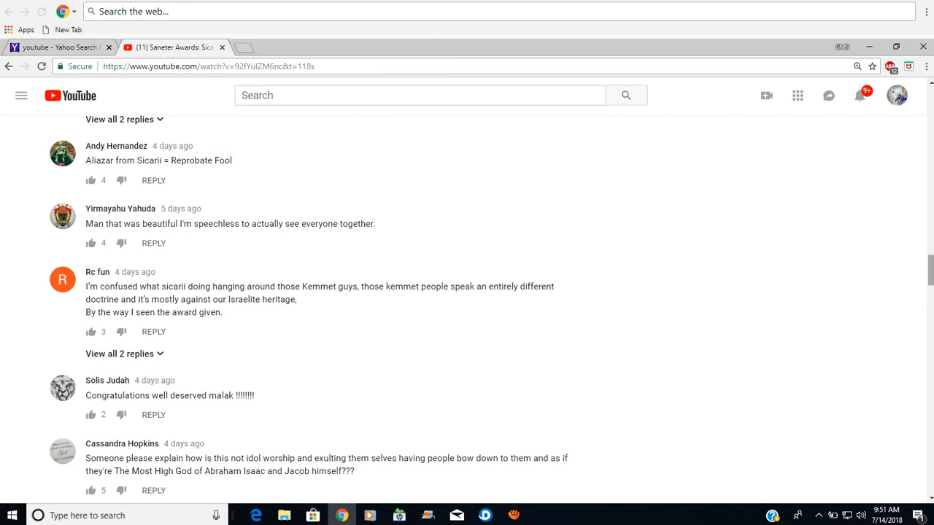
Scroll down to the comments about nonbelievers through 'Can't hate on the brothers'
{"action": "scroll", "scroll_direction": "down", "scroll_amount": 3}
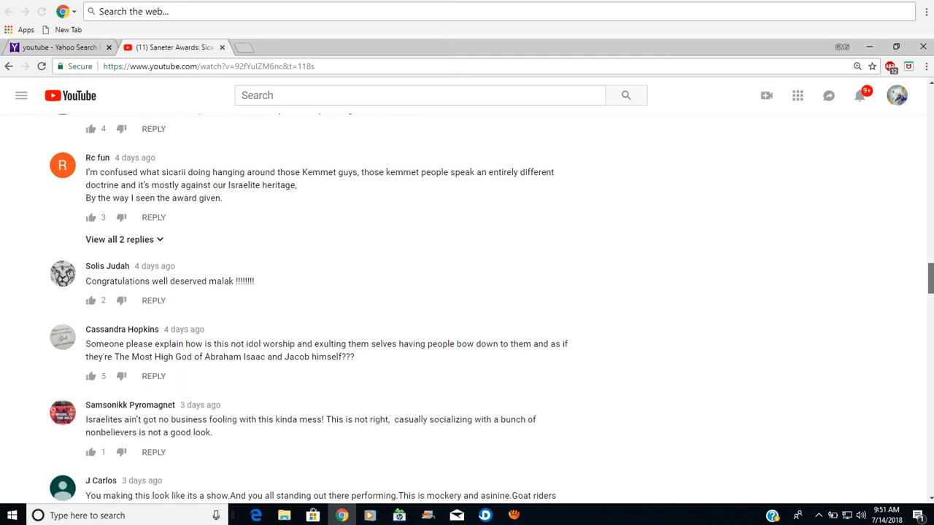
{"action": "scroll", "scroll_direction": "down", "scroll_amount": 3}
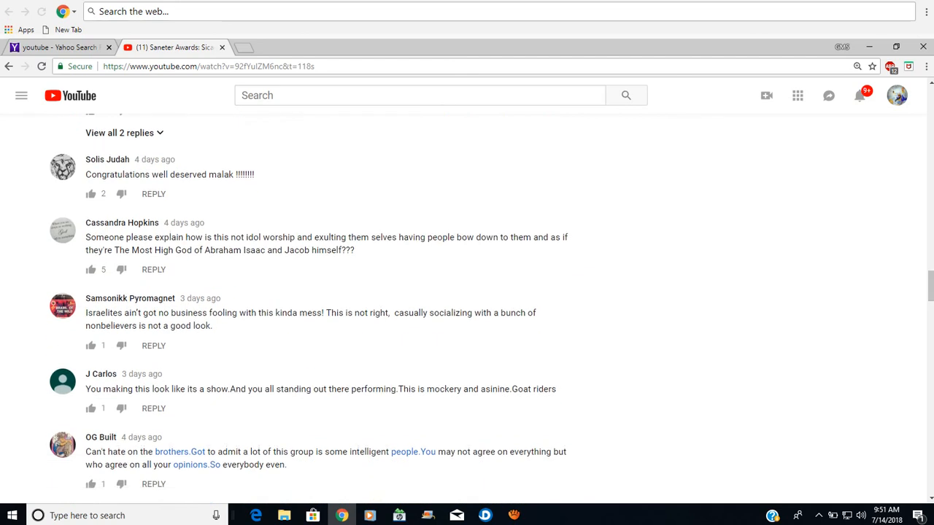
{"action": "mouse_move", "coordinate": [586, 306]}
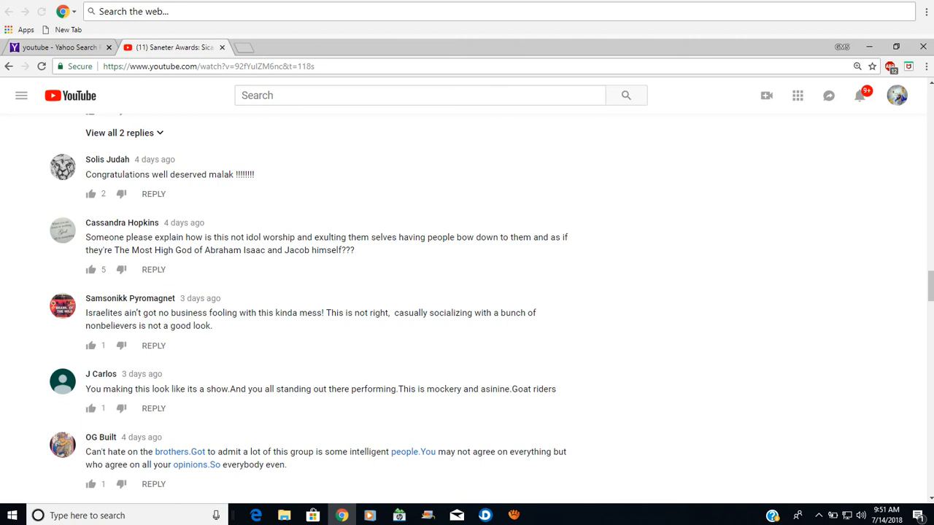
{"action": "mouse_move", "coordinate": [587, 382]}
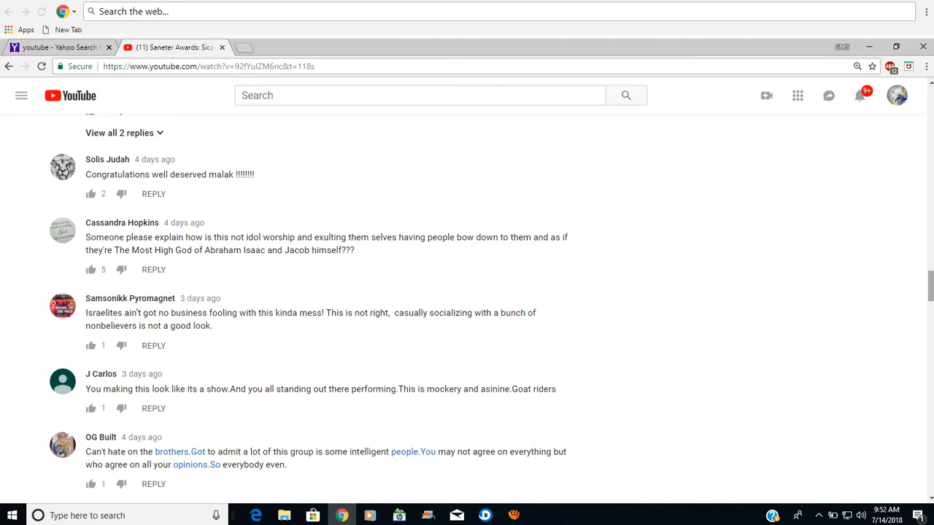
Scroll down to the 'All praises, honor, and glory' and 'being at peace' comments
{"action": "scroll", "scroll_direction": "down", "scroll_amount": 3}
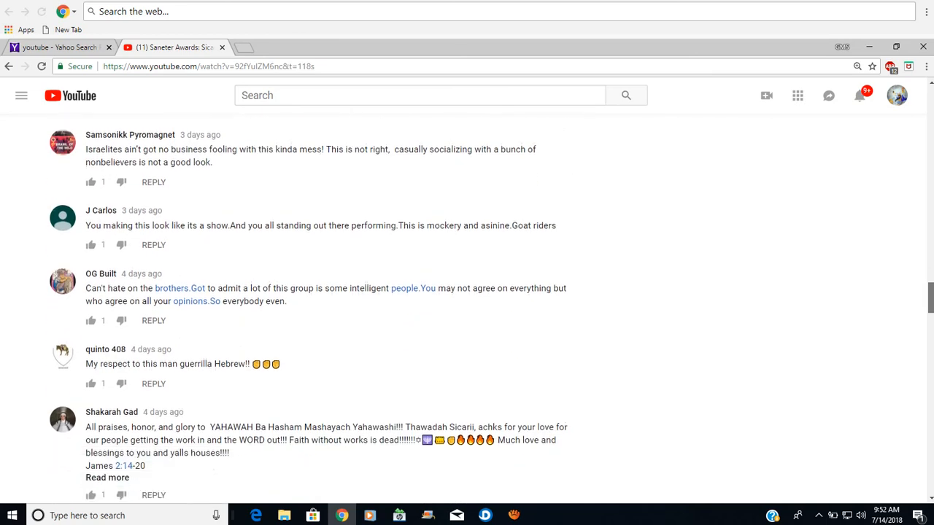
{"action": "scroll", "scroll_direction": "down", "scroll_amount": 3}
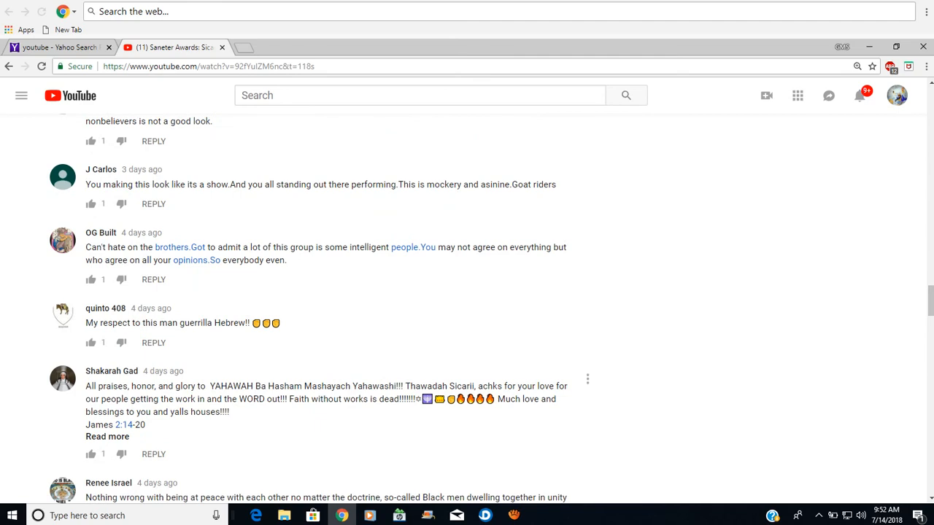
{"action": "mouse_move", "coordinate": [587, 315]}
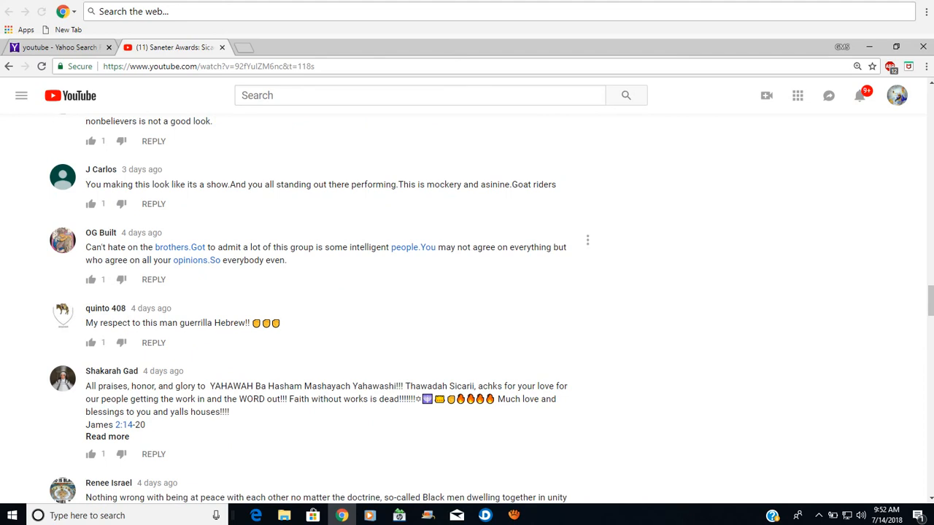
{"action": "mouse_move", "coordinate": [587, 315]}
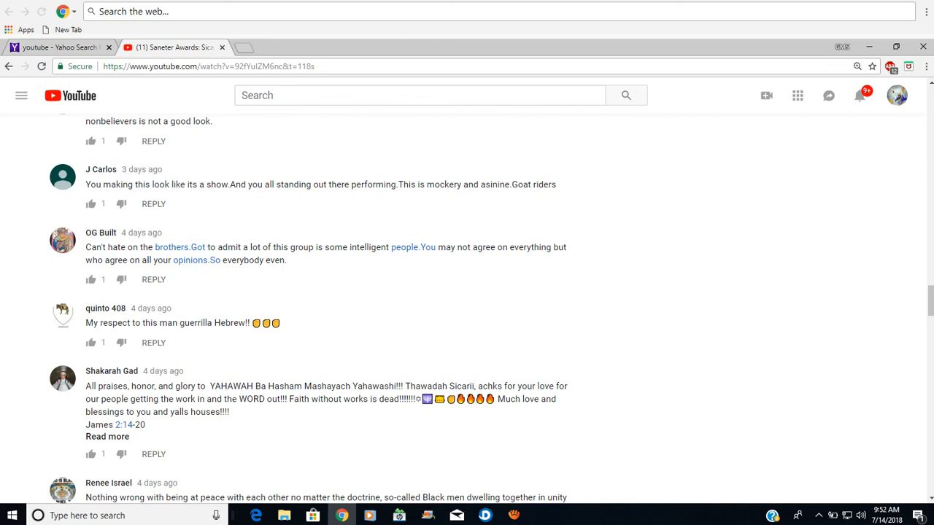
Scroll the comments down to the 'picnic basket suit' and 'still stateless' remarks
{"action": "scroll", "scroll_direction": "down", "scroll_amount": 3}
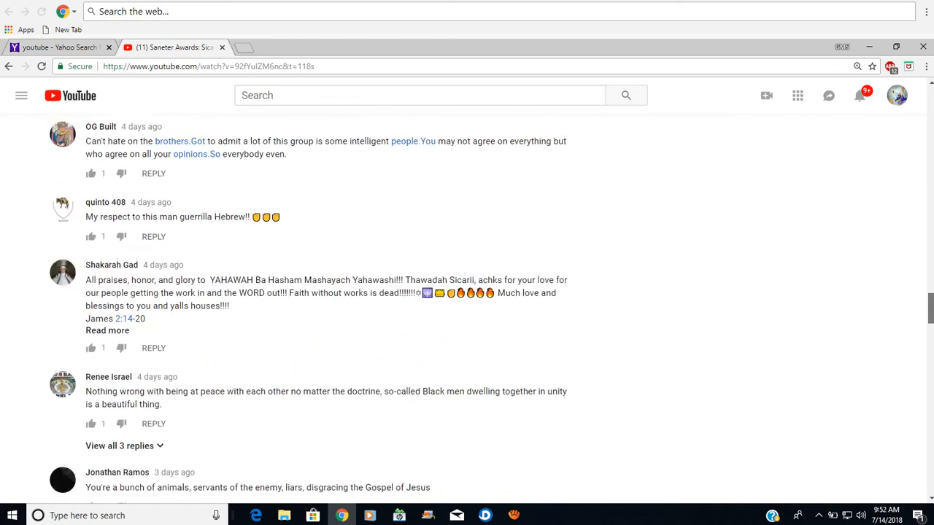
{"action": "scroll", "scroll_direction": "down", "scroll_amount": 3}
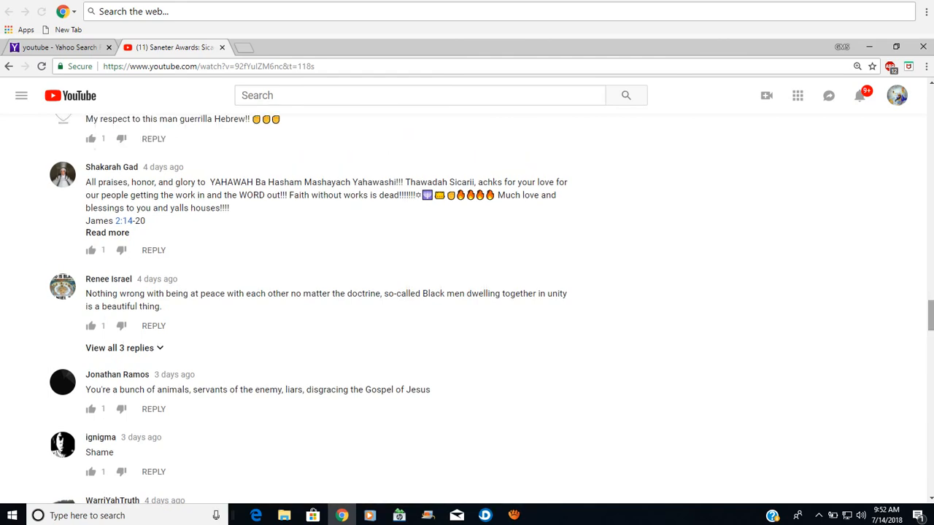
{"action": "mouse_move", "coordinate": [587, 286]}
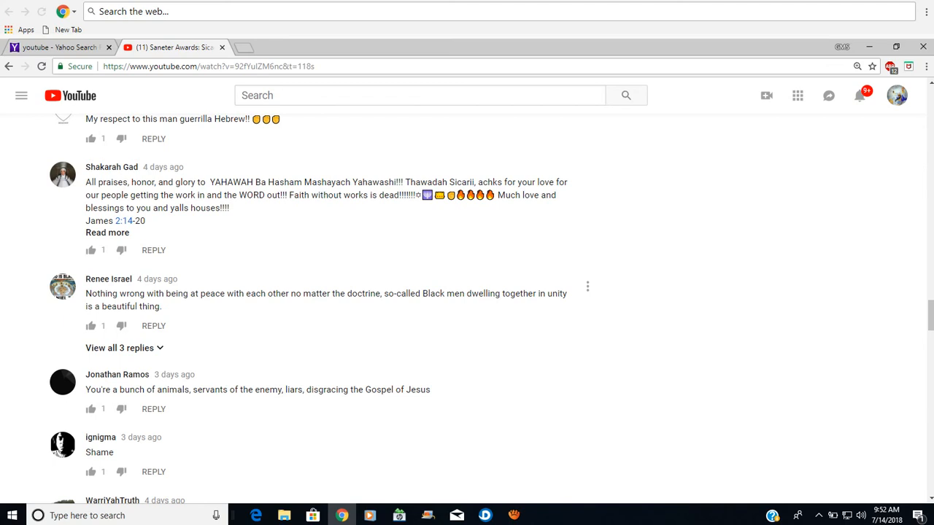
{"action": "mouse_move", "coordinate": [586, 382]}
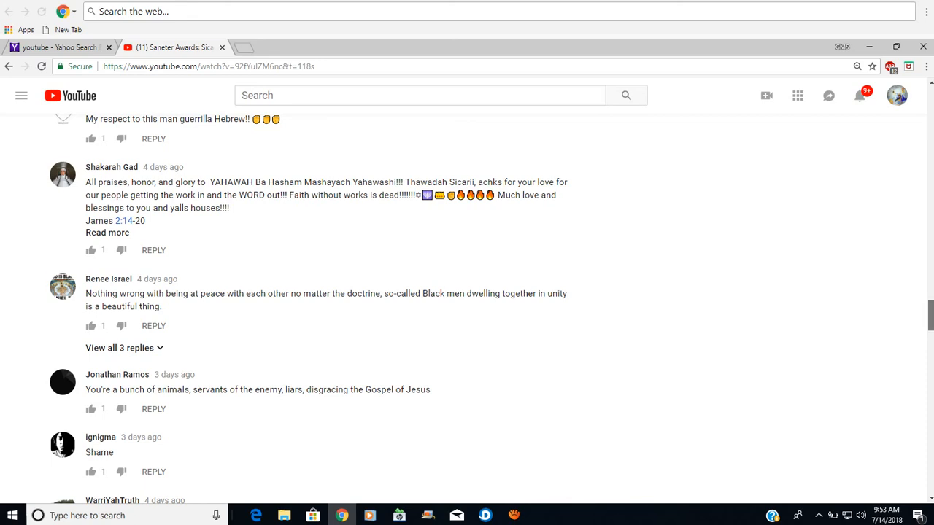
{"action": "scroll", "scroll_direction": "down", "scroll_amount": 3}
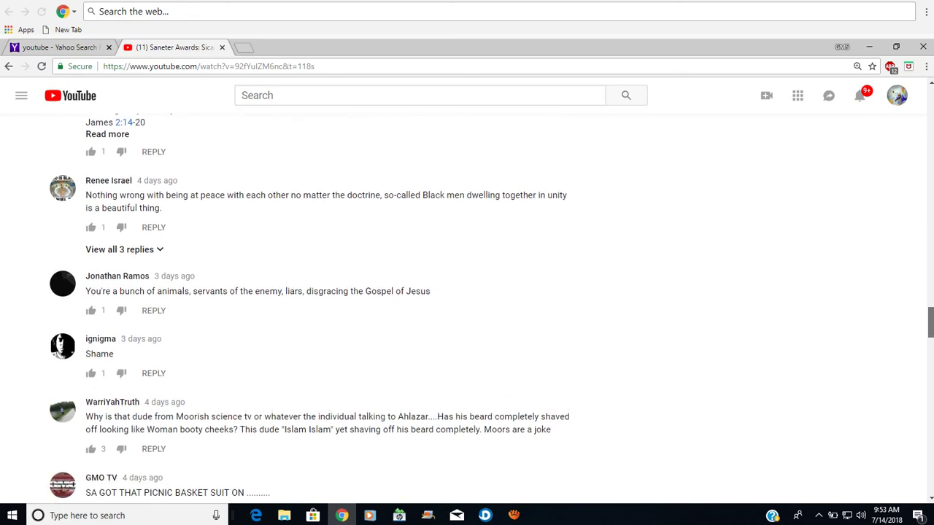
{"action": "scroll", "scroll_direction": "down", "scroll_amount": 3}
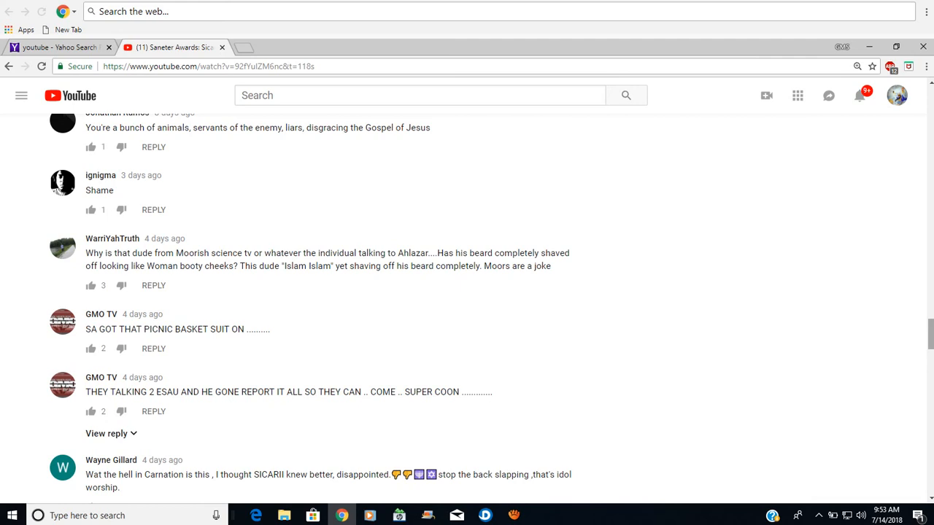
{"action": "scroll", "scroll_direction": "down", "scroll_amount": 3}
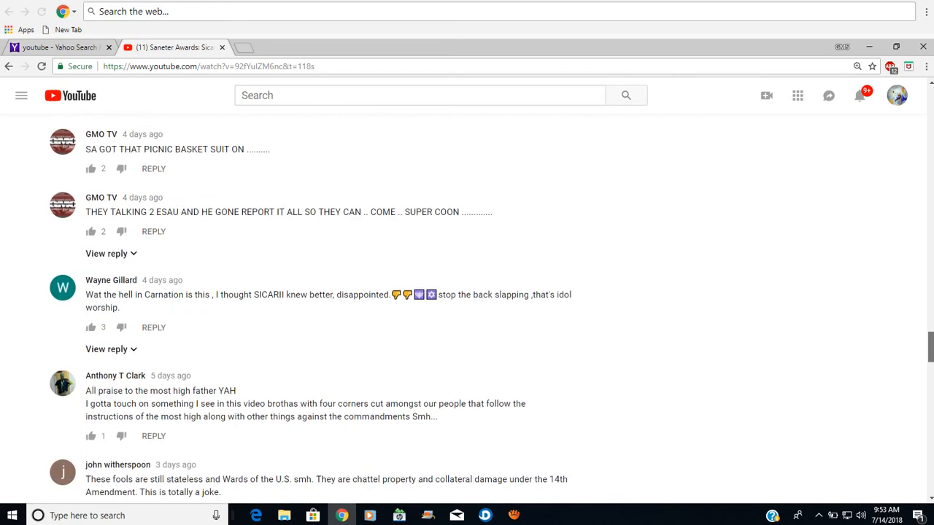
{"action": "scroll", "scroll_direction": "down", "scroll_amount": 3}
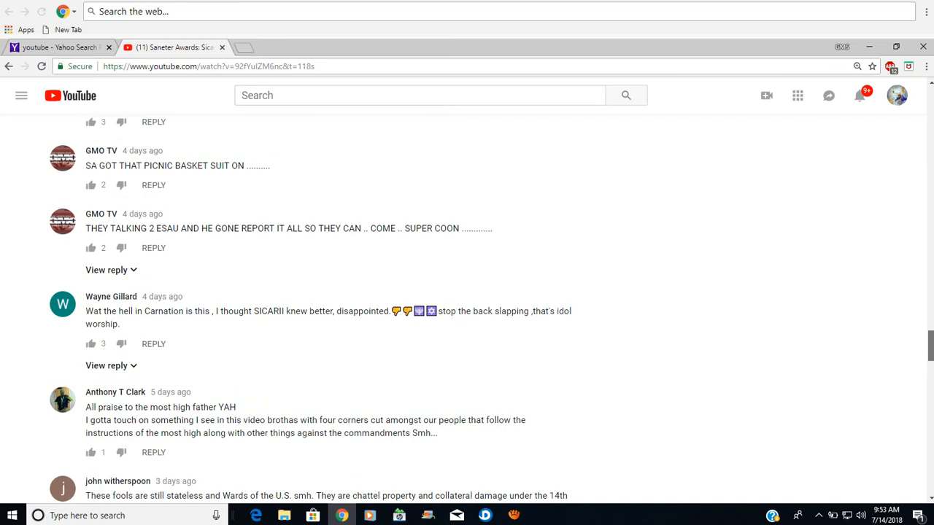
{"action": "scroll", "scroll_direction": "down", "scroll_amount": 3}
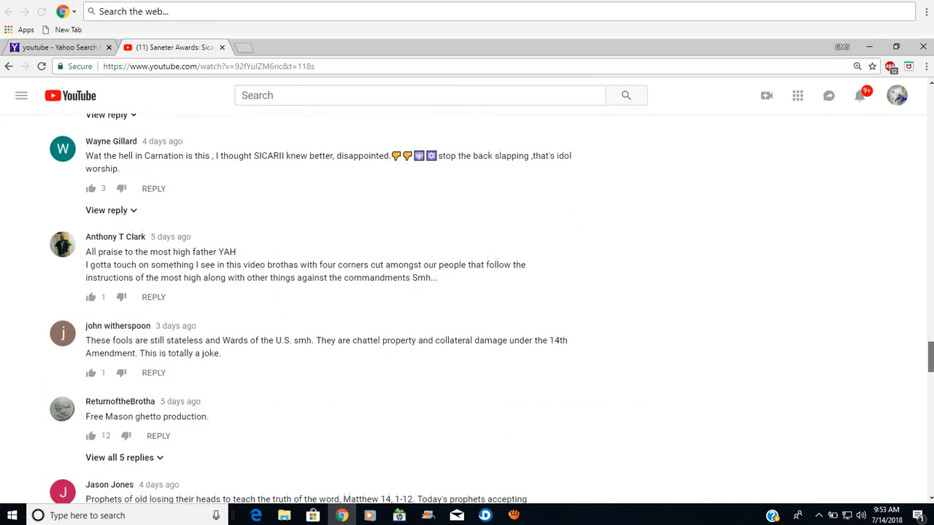
{"action": "scroll", "scroll_direction": "down", "scroll_amount": 3}
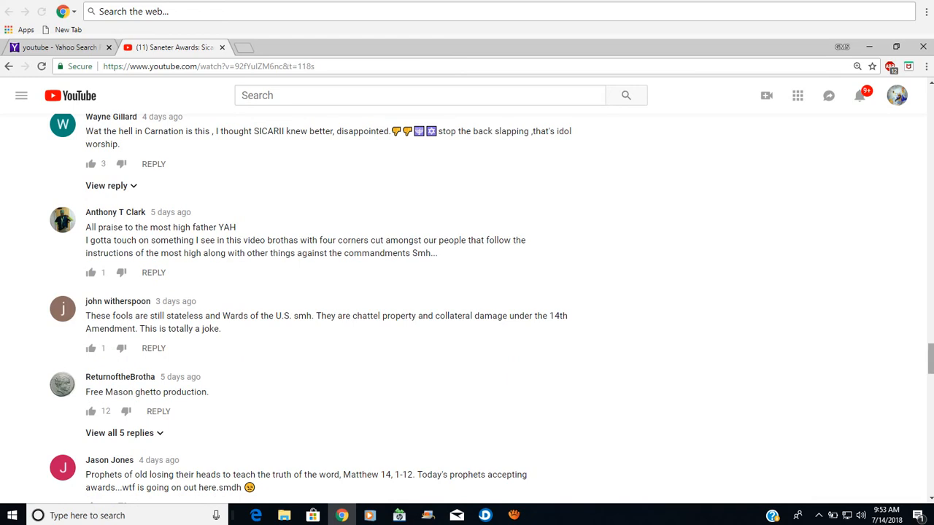
{"action": "scroll", "scroll_direction": "down", "scroll_amount": 3}
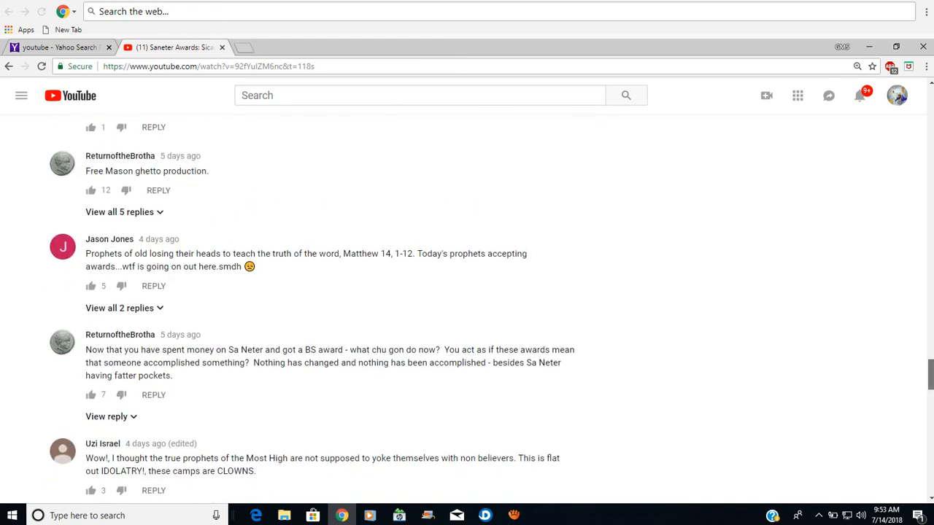
{"action": "scroll", "scroll_direction": "down", "scroll_amount": 3}
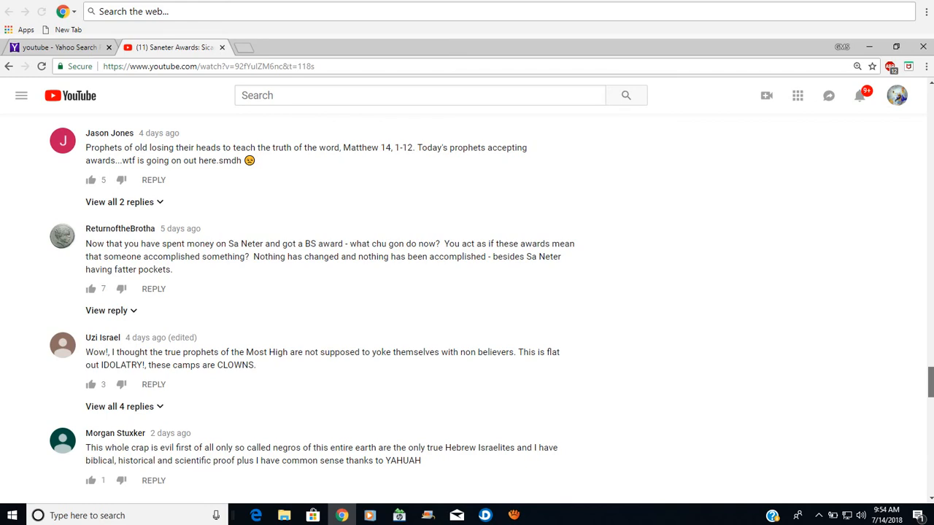
{"action": "scroll", "scroll_direction": "down", "scroll_amount": 3}
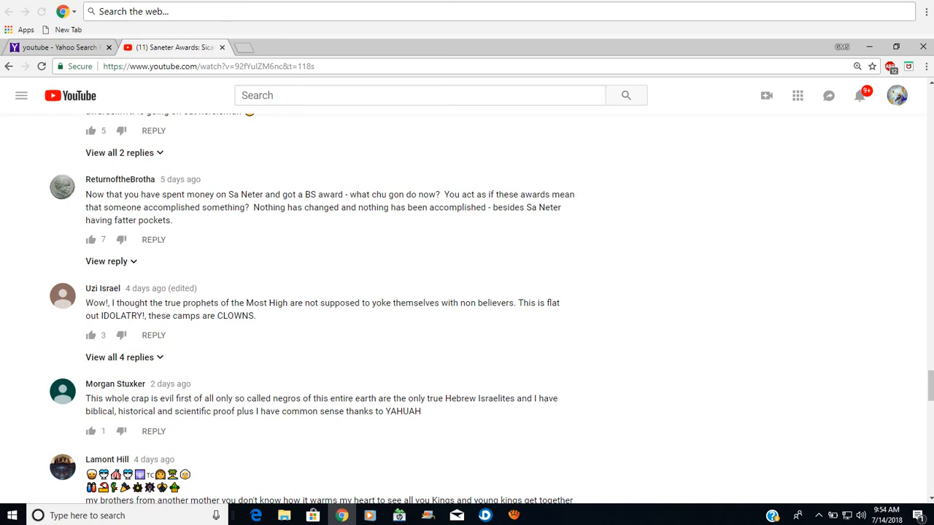
{"action": "mouse_move", "coordinate": [587, 391]}
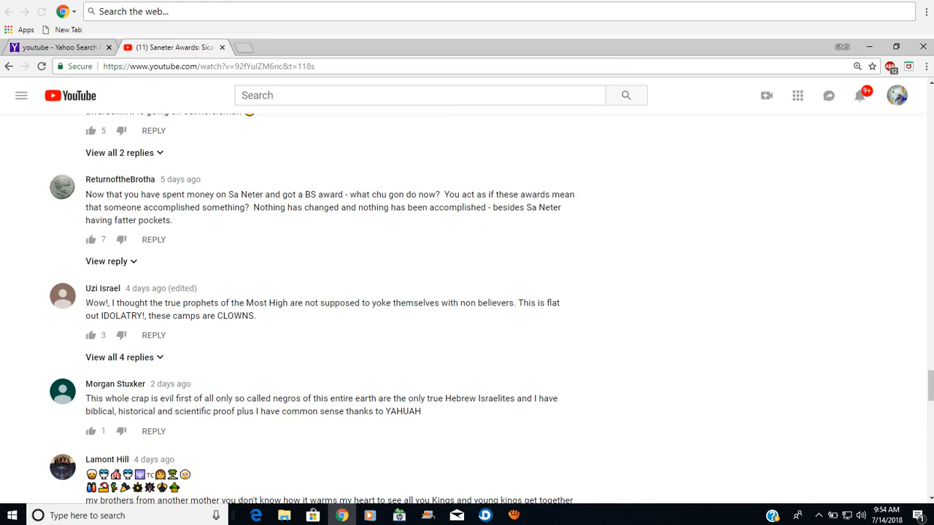
{"action": "scroll", "scroll_direction": "down", "scroll_amount": 3}
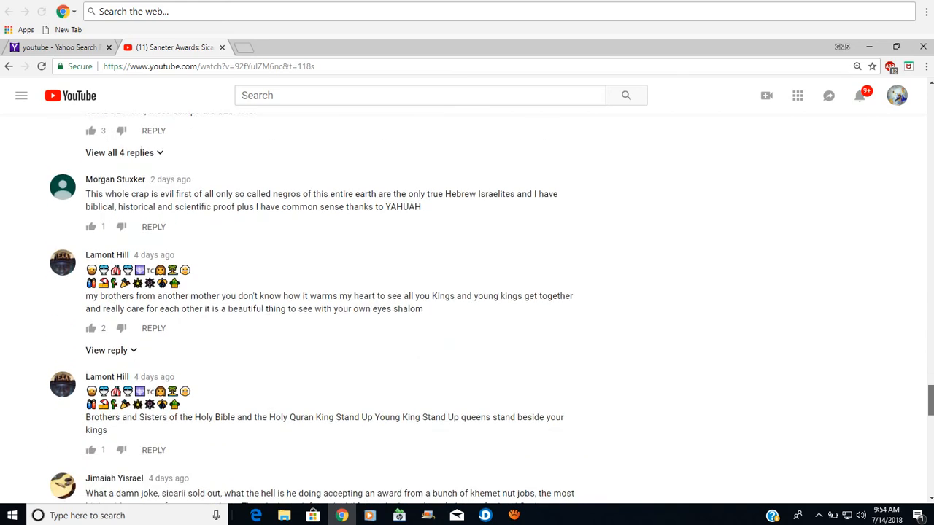
{"action": "scroll", "scroll_direction": "down", "scroll_amount": 3}
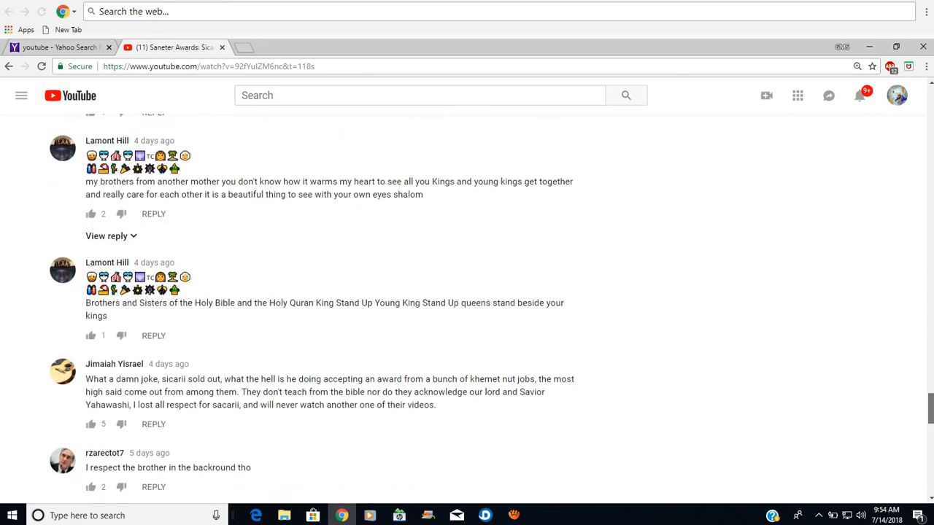
{"action": "scroll", "scroll_direction": "down", "scroll_amount": 3}
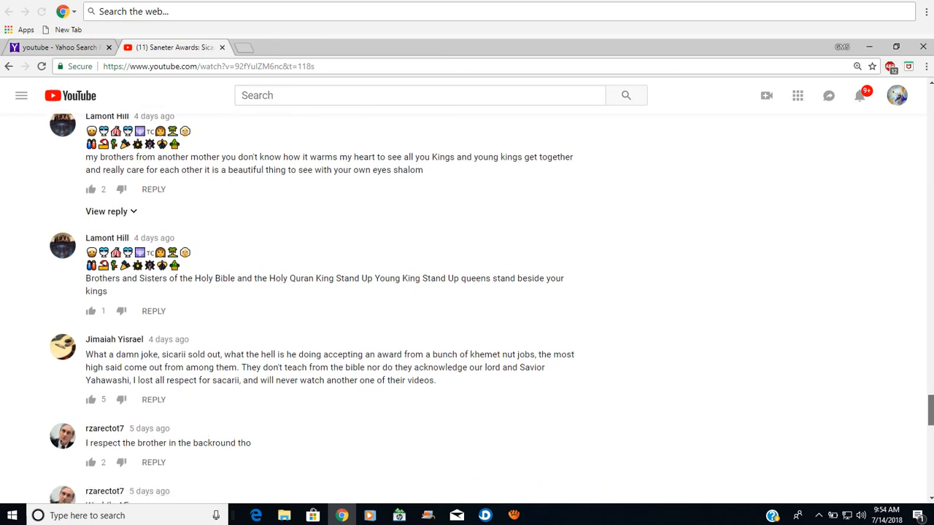
Scroll down to load and skim the additional comments at the bottom of the list
{"action": "scroll", "scroll_direction": "down", "scroll_amount": 3}
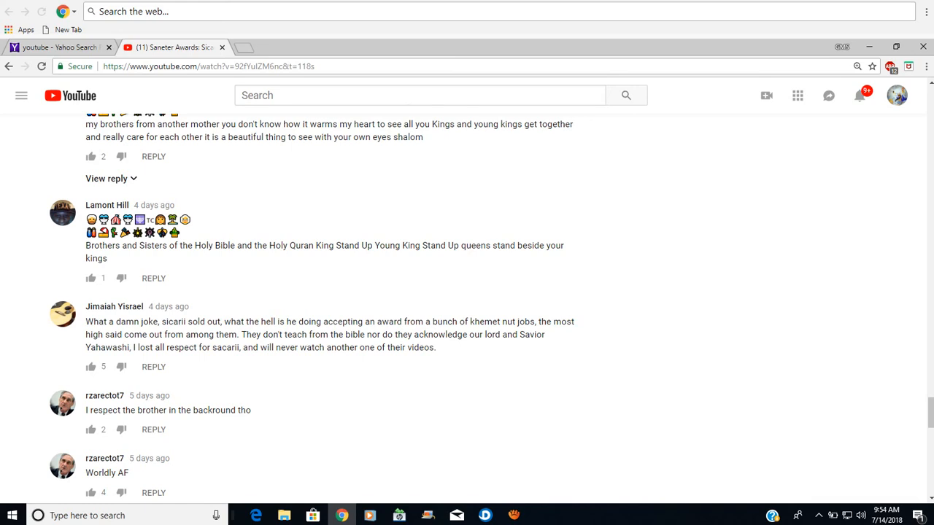
{"action": "mouse_move", "coordinate": [587, 315]}
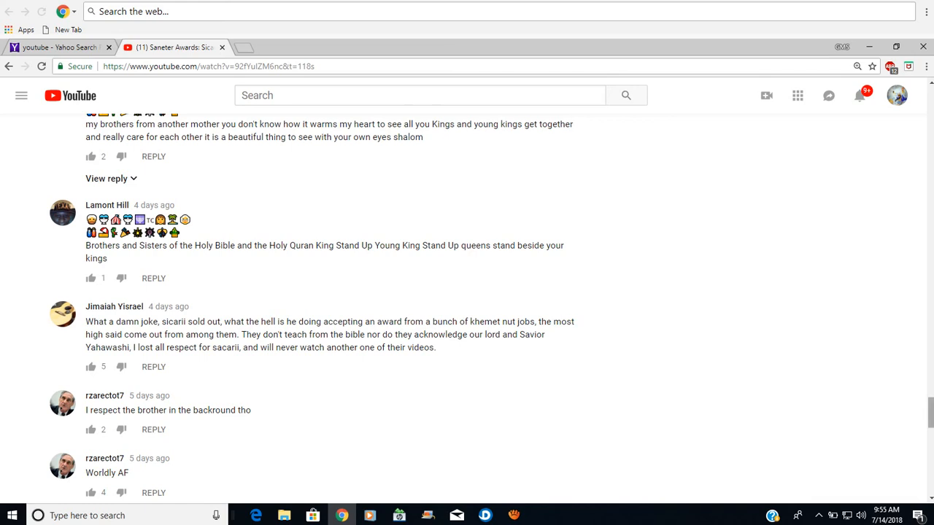
{"action": "scroll", "scroll_direction": "down", "scroll_amount": 3}
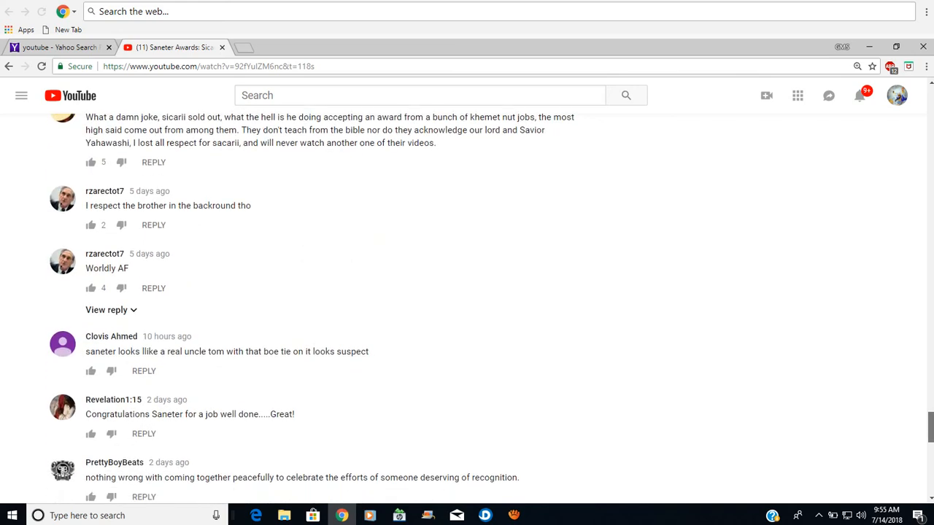
{"action": "scroll", "scroll_direction": "down", "scroll_amount": 3}
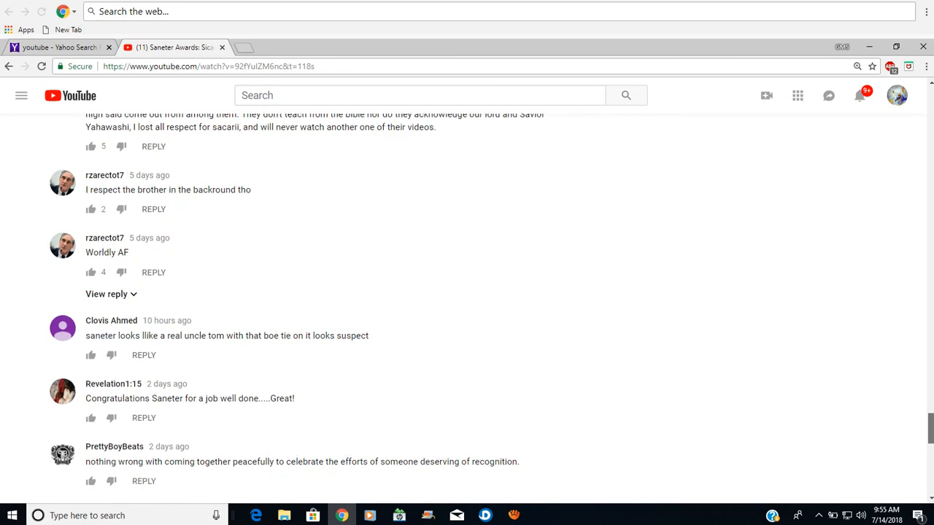
{"action": "scroll", "scroll_direction": "down", "scroll_amount": 3}
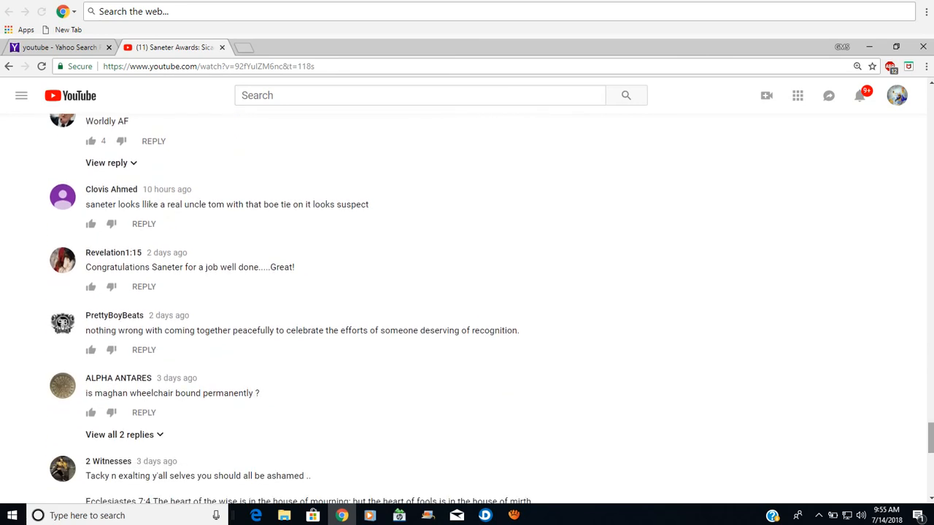
{"action": "scroll", "scroll_direction": "down", "scroll_amount": 3}
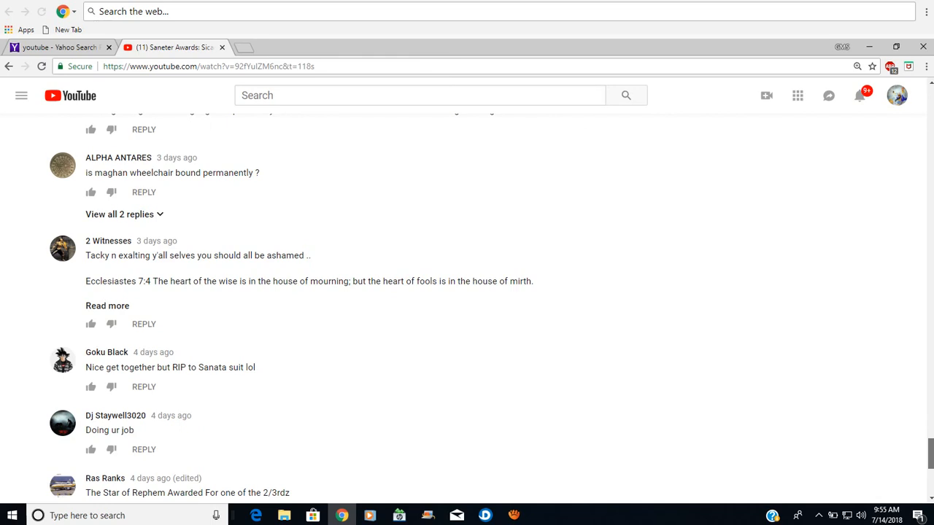
{"action": "scroll", "scroll_direction": "up", "scroll_amount": 3}
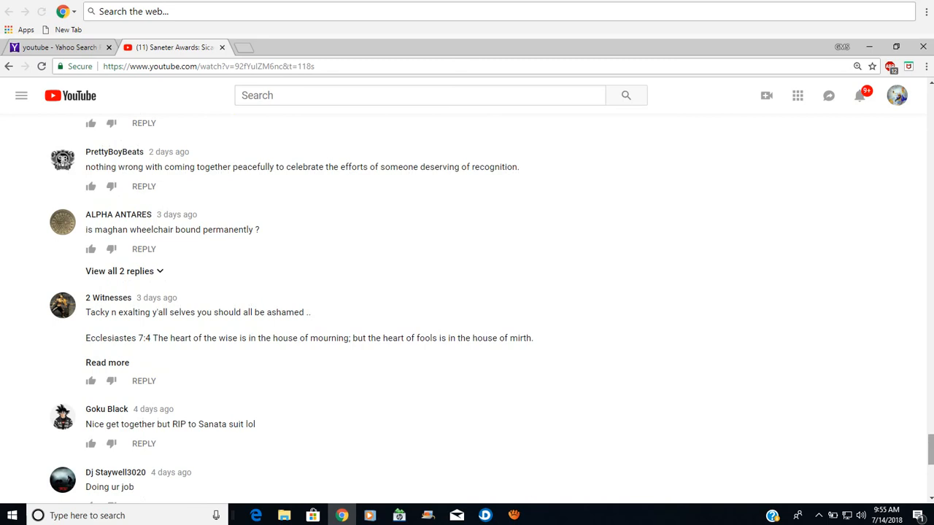
Continue down to the end of the comments, landing back at the 'BS award' and IDOLATRY criticisms
{"action": "scroll", "scroll_direction": "down", "scroll_amount": 3}
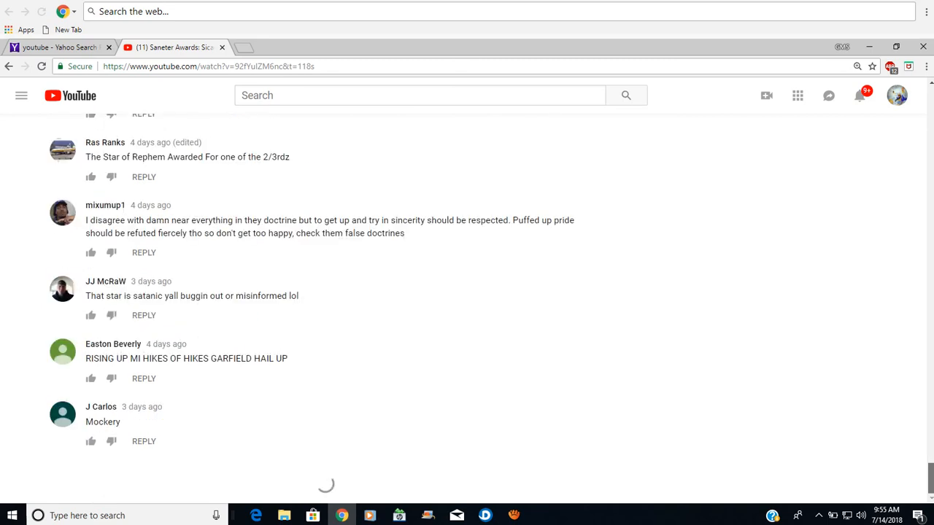
{"action": "scroll", "scroll_direction": "down", "scroll_amount": 3}
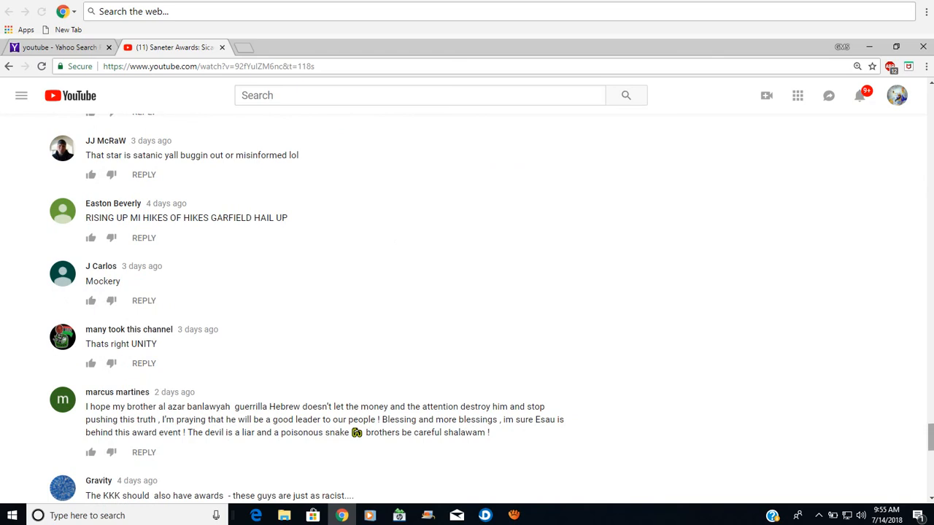
{"action": "scroll", "scroll_direction": "down", "scroll_amount": 3}
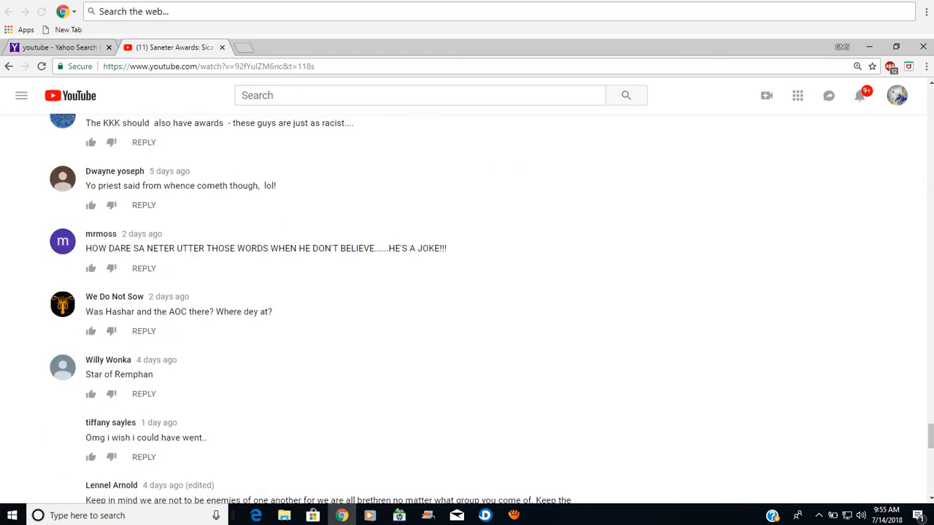
{"action": "scroll", "scroll_direction": "down", "scroll_amount": 3}
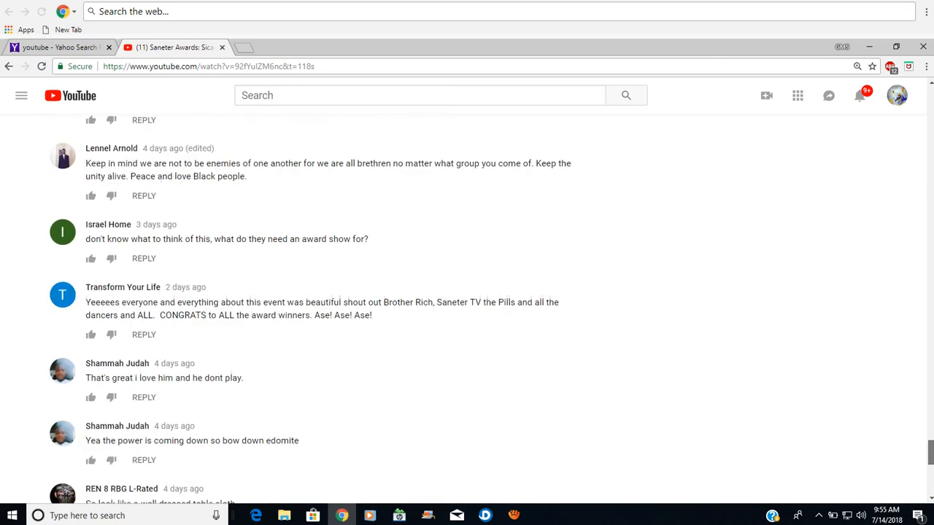
{"action": "scroll", "scroll_direction": "down", "scroll_amount": 3}
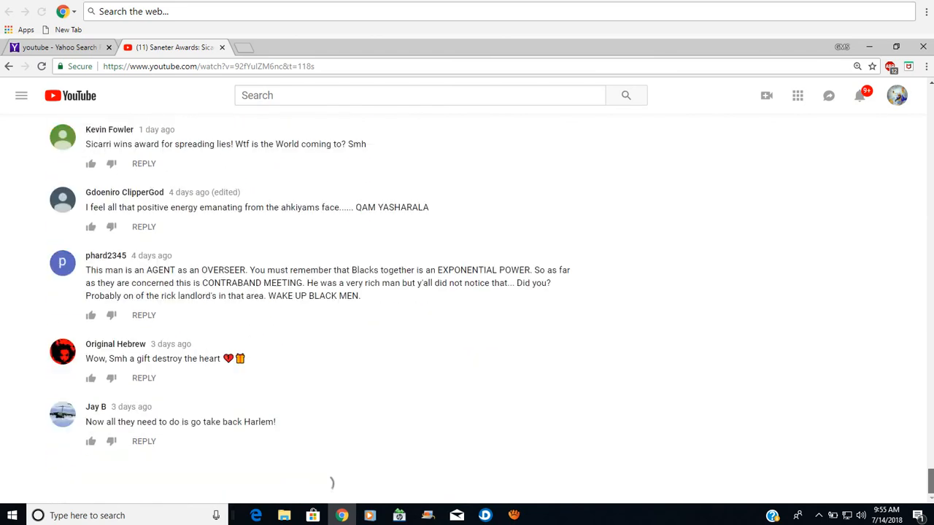
{"action": "scroll", "scroll_direction": "down", "scroll_amount": 3}
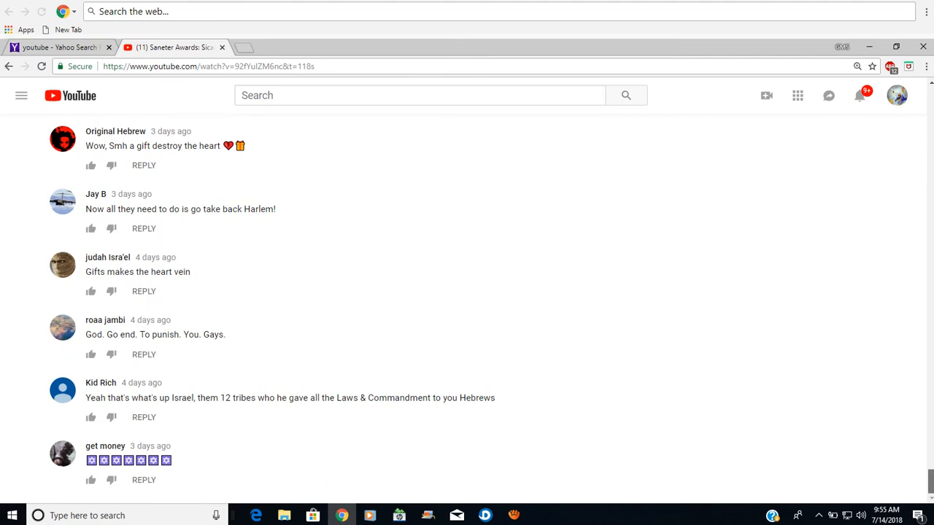
{"action": "scroll", "scroll_direction": "down", "scroll_amount": 3}
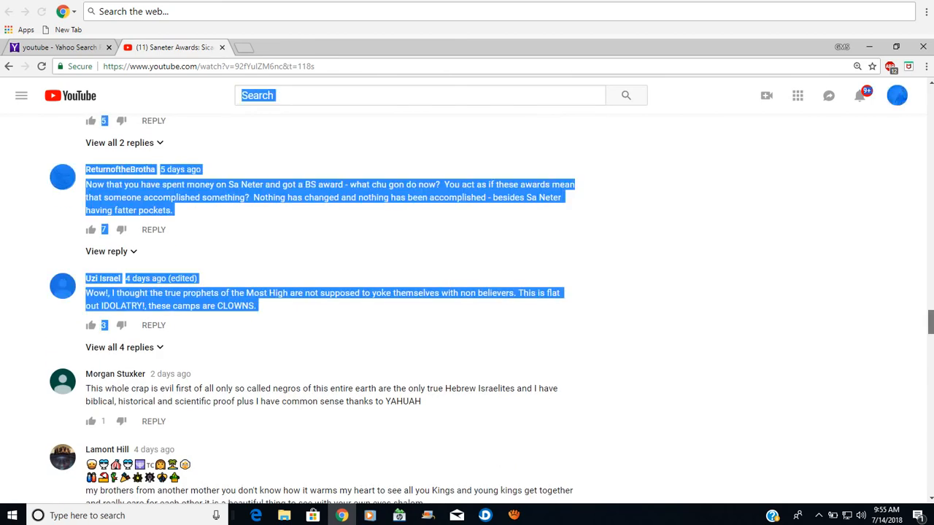
Scroll back up to the video player and the 192 comments header
{"action": "scroll", "scroll_direction": "down", "scroll_amount": 3}
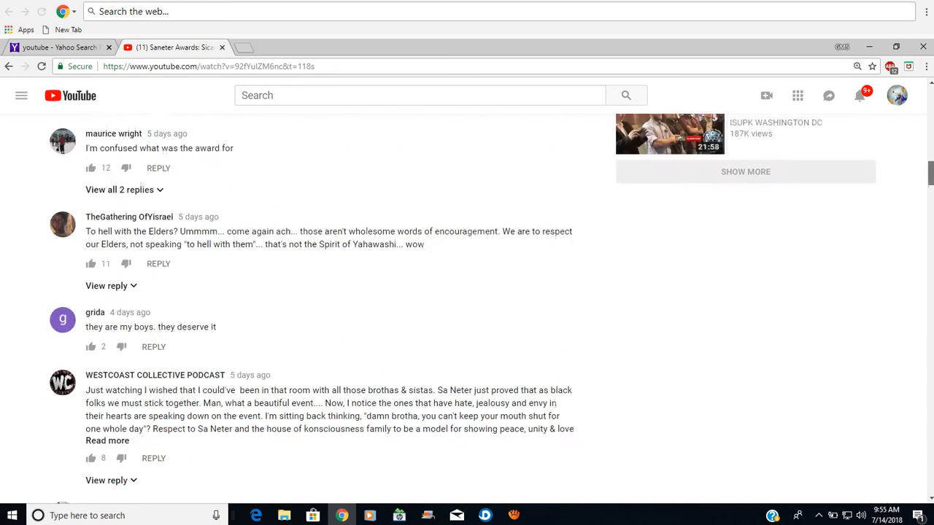
{"action": "scroll", "scroll_direction": "up", "scroll_amount": 3}
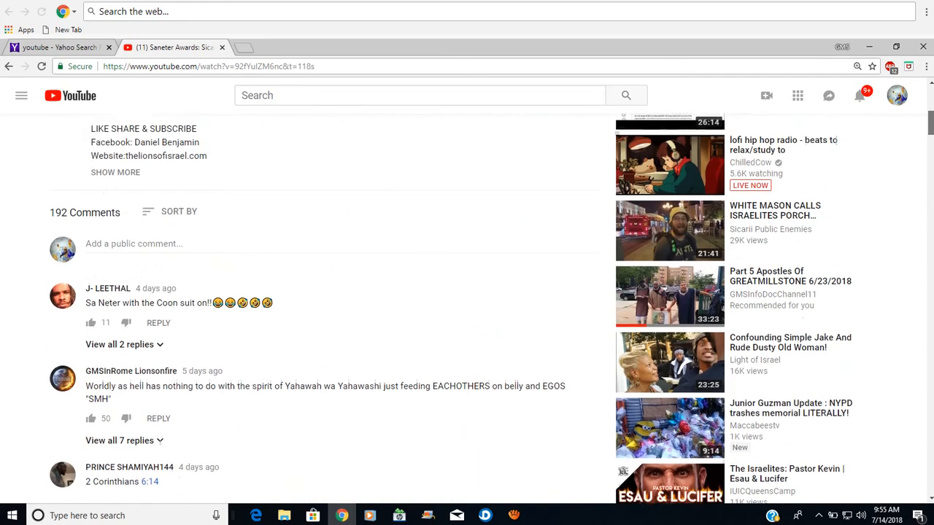
{"action": "scroll", "scroll_direction": "up", "scroll_amount": 3}
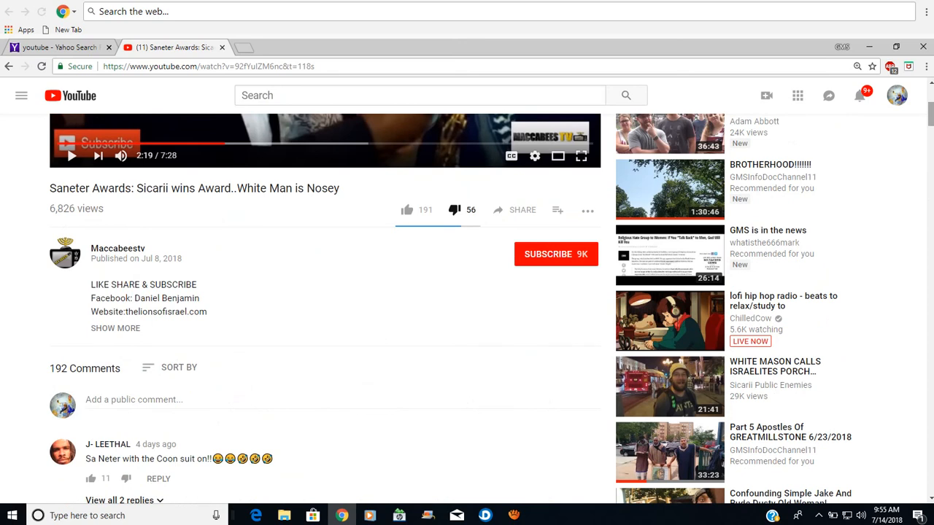
{"action": "scroll", "scroll_direction": "down", "scroll_amount": 3}
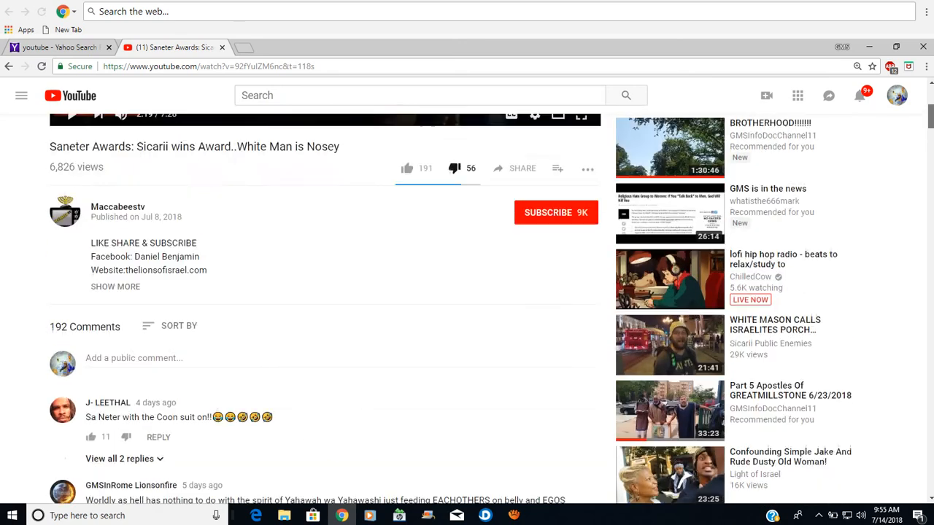
{"action": "scroll", "scroll_direction": "up", "scroll_amount": 3}
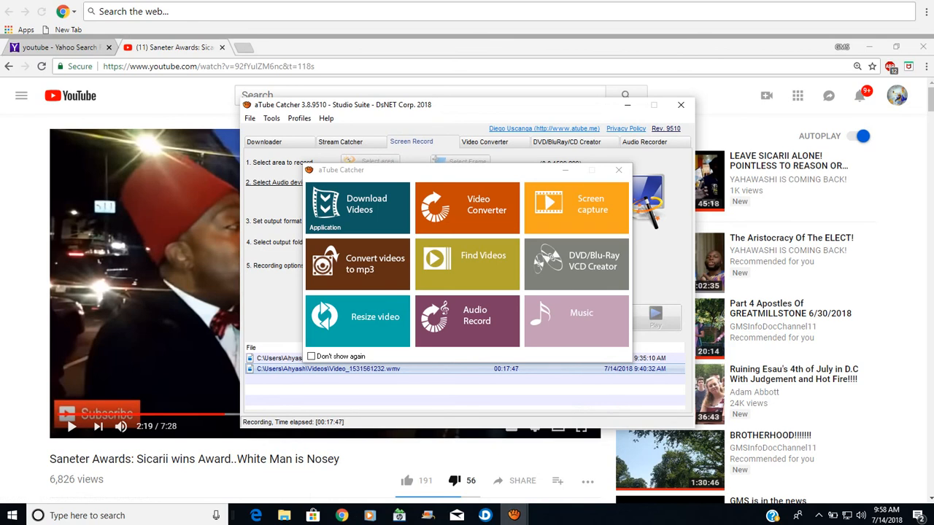
Close the aTube Catcher launcher to reveal its Screen Record settings and recorded files
{"action": "left_click", "coordinate": [618, 169]}
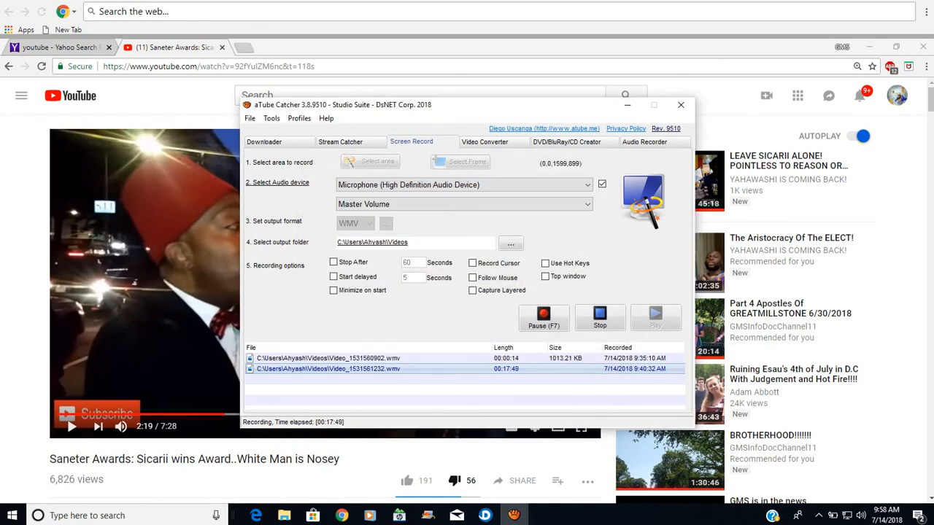